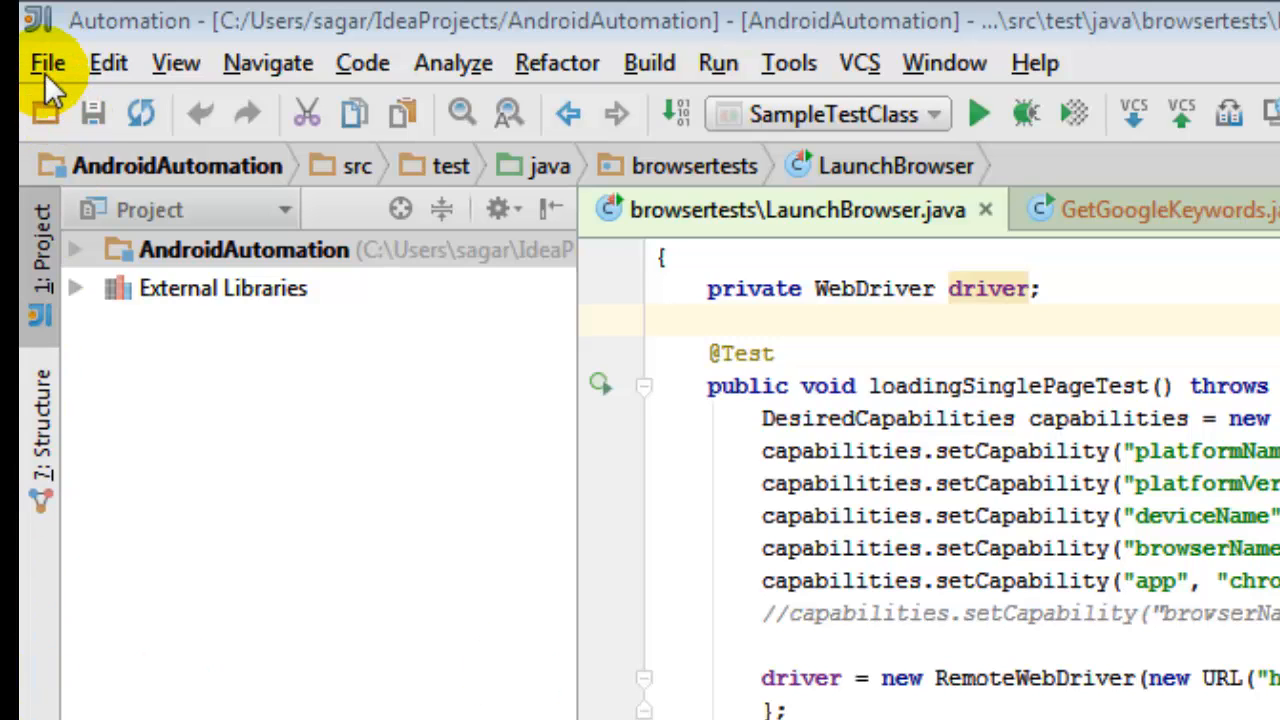
# Start a new project from the File menu, choosing Gradle with Java.
pyautogui.click(48, 62)
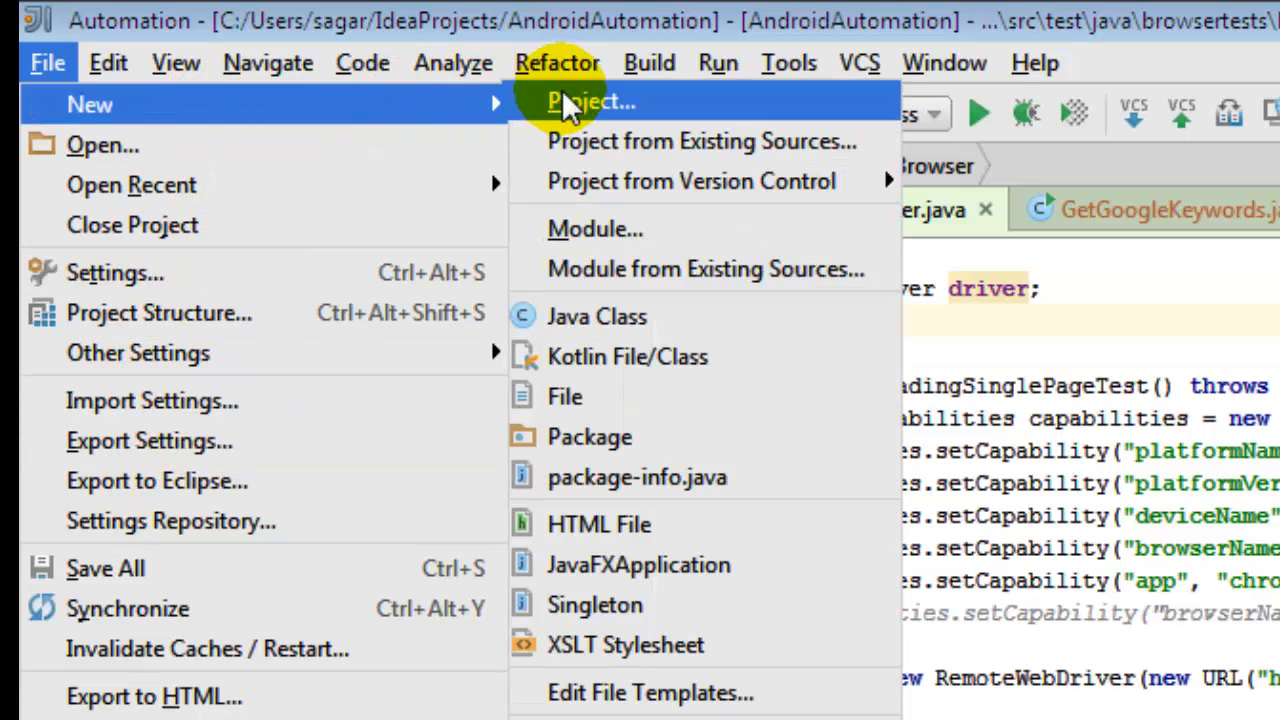
pyautogui.click(591, 101)
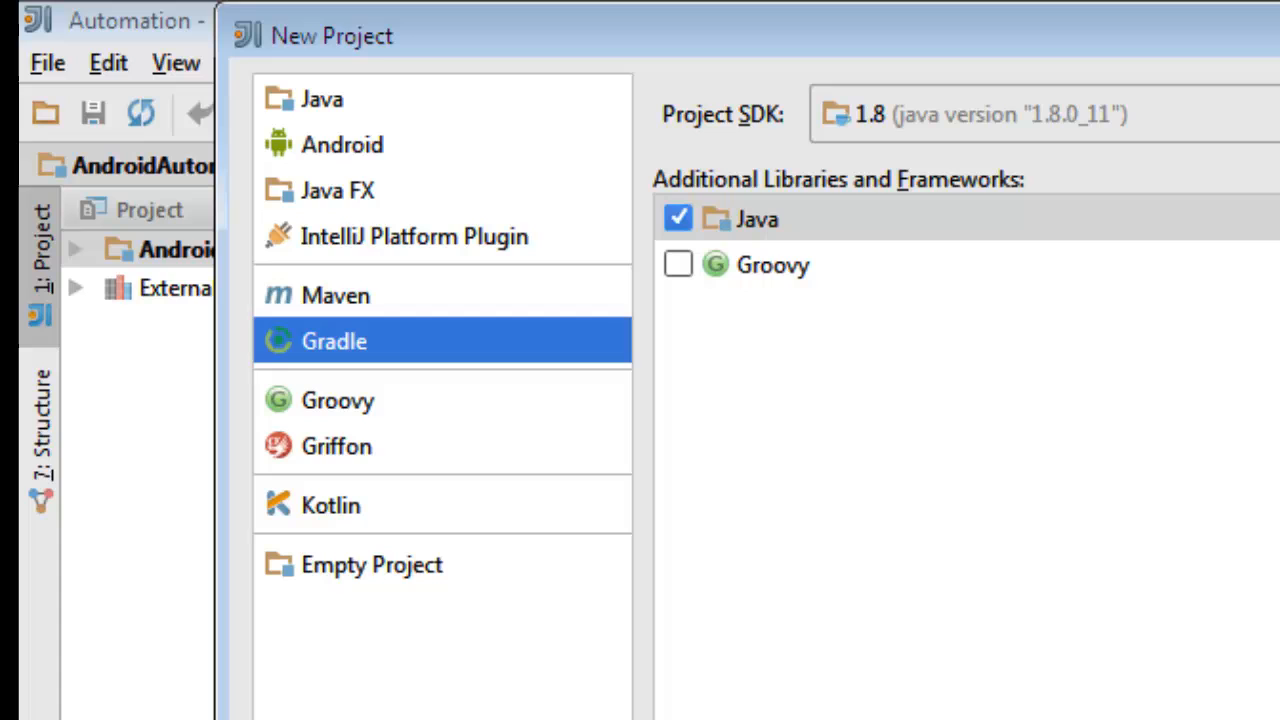
pyautogui.moveTo(380, 355)
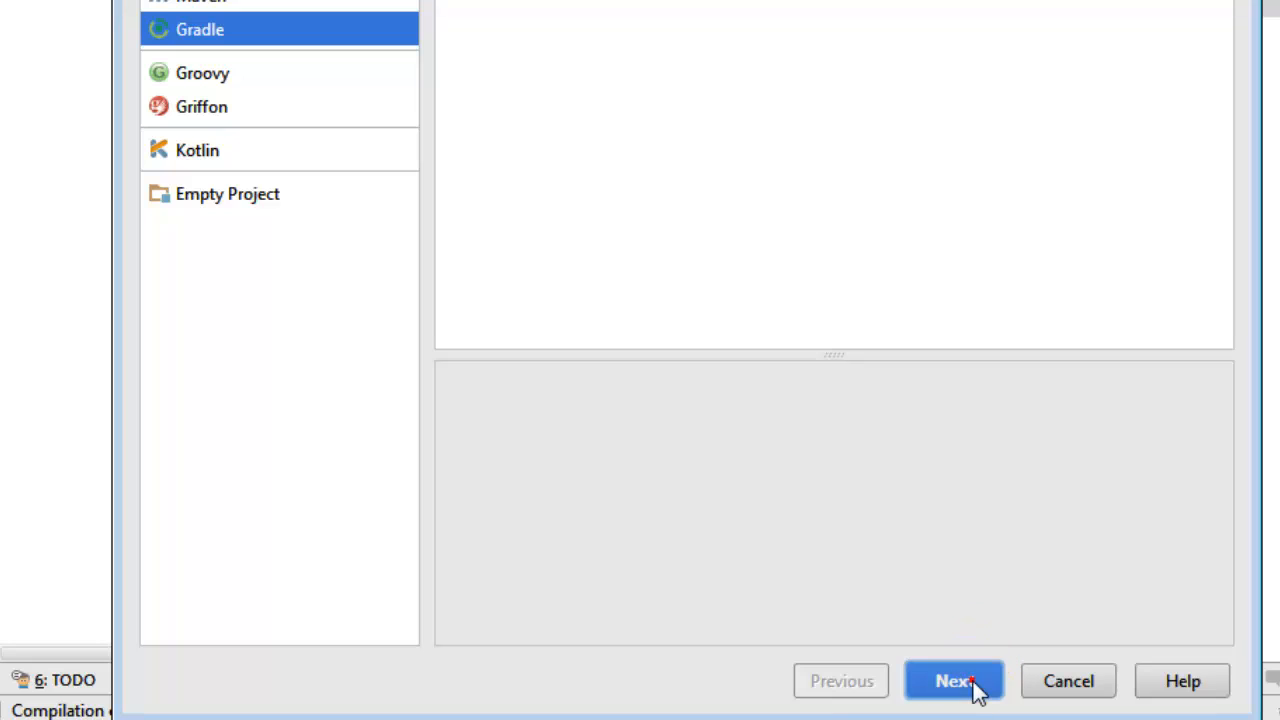
# Enter project coordinates: a GroupId starting 'org.' and ArtifactId 'AI', Version 1.0-SNAPSHOT.
pyautogui.click(960, 680)
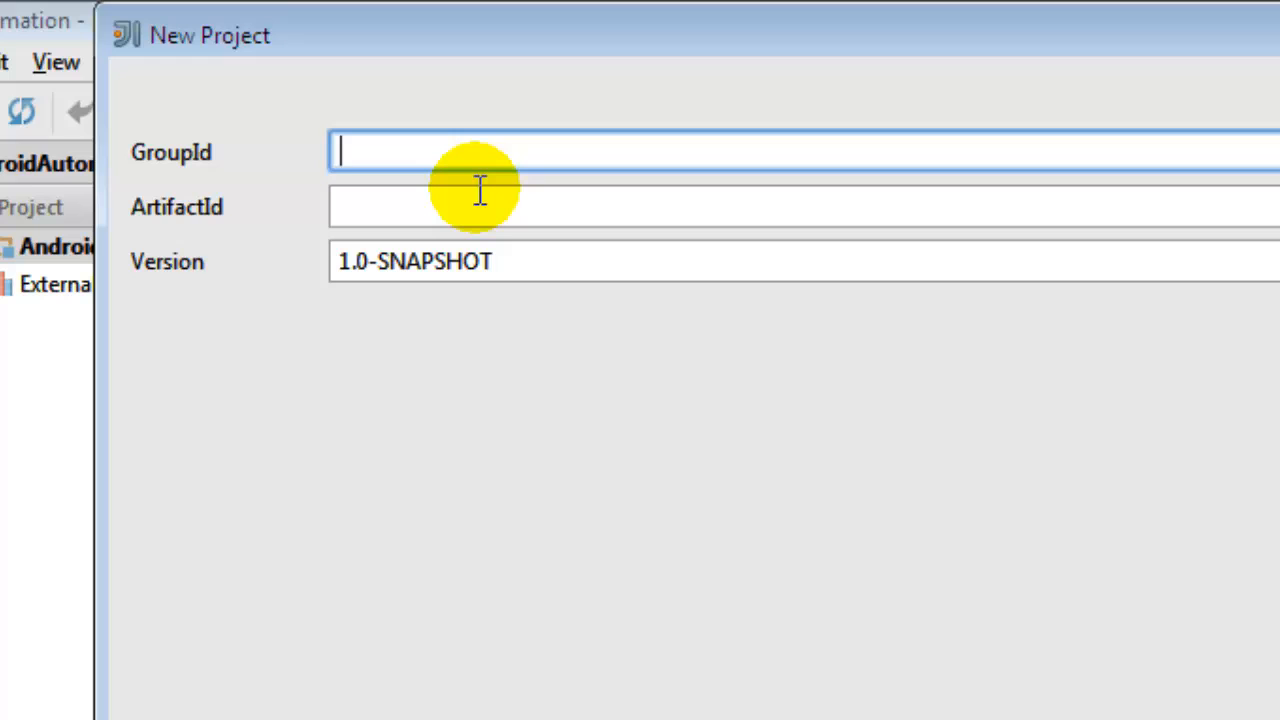
pyautogui.write('GI')
pyautogui.click(804, 207)
pyautogui.write('AI')
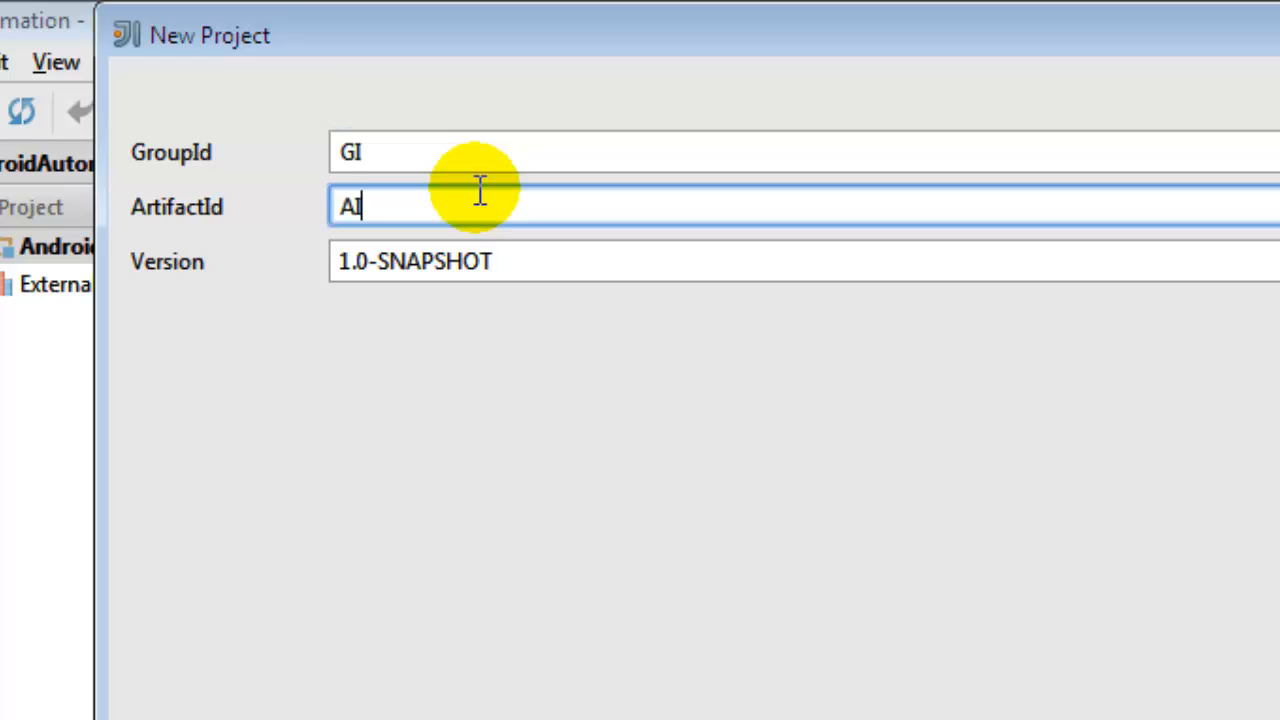
pyautogui.click(869, 650)
pyautogui.write('org.')
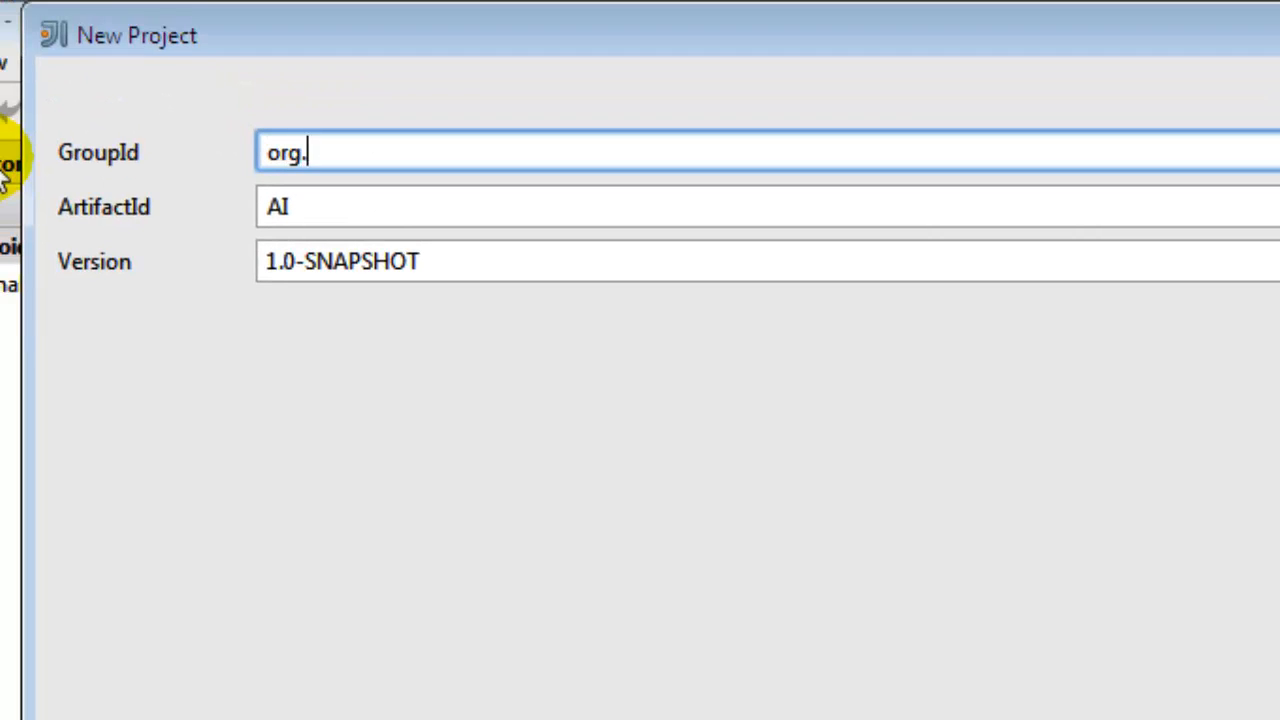
pyautogui.write('softpos')
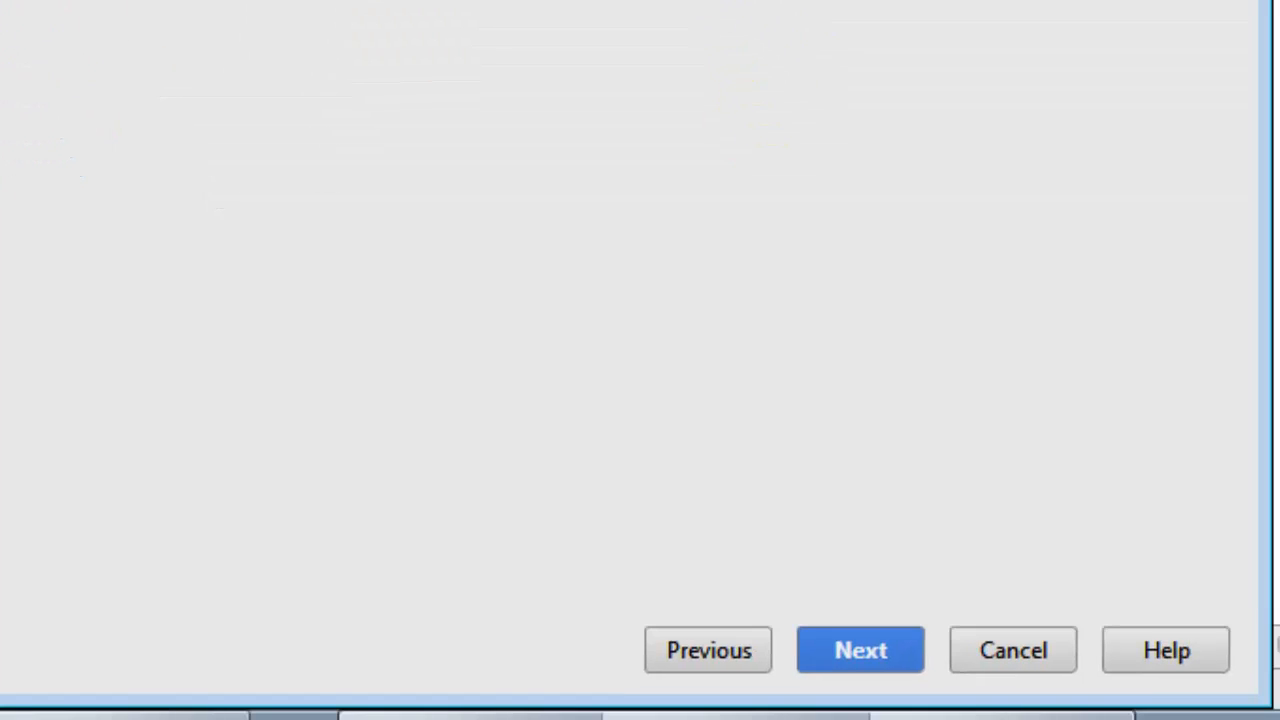
pyautogui.click(844, 647)
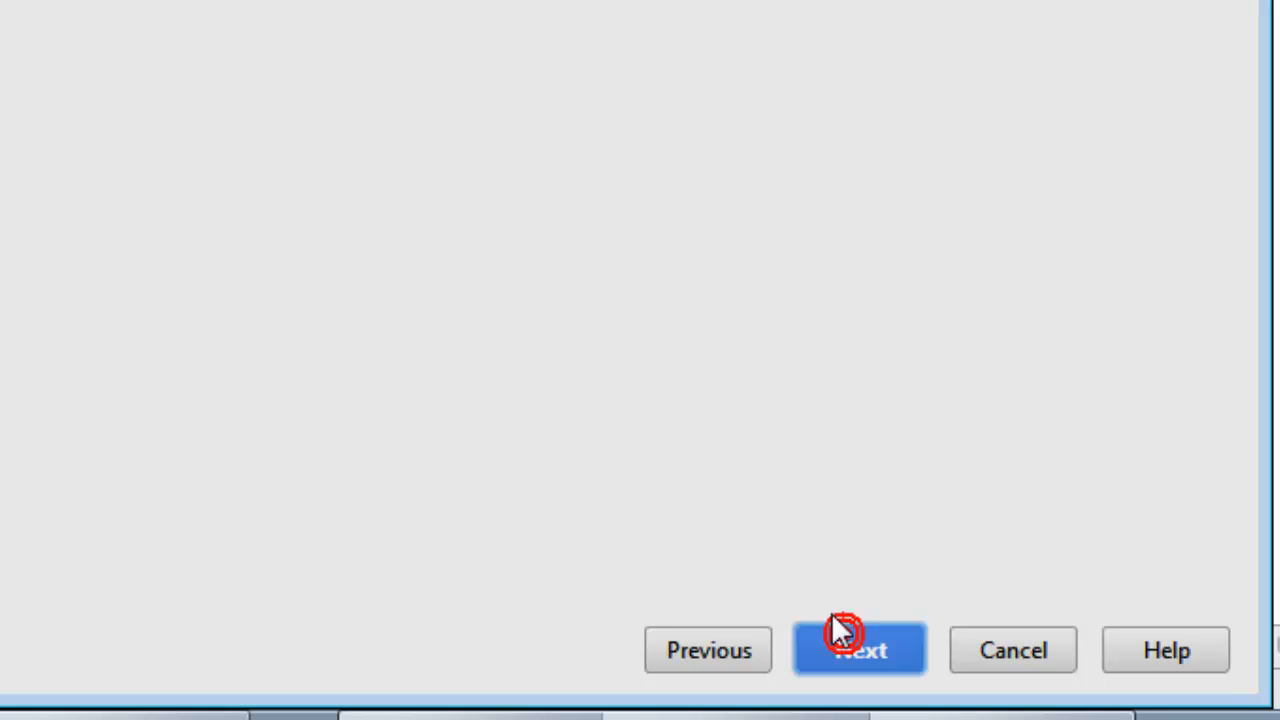
# Enable 'Use auto-import' and 'Create directories for empty content roots automatically'.
pyautogui.click(861, 649)
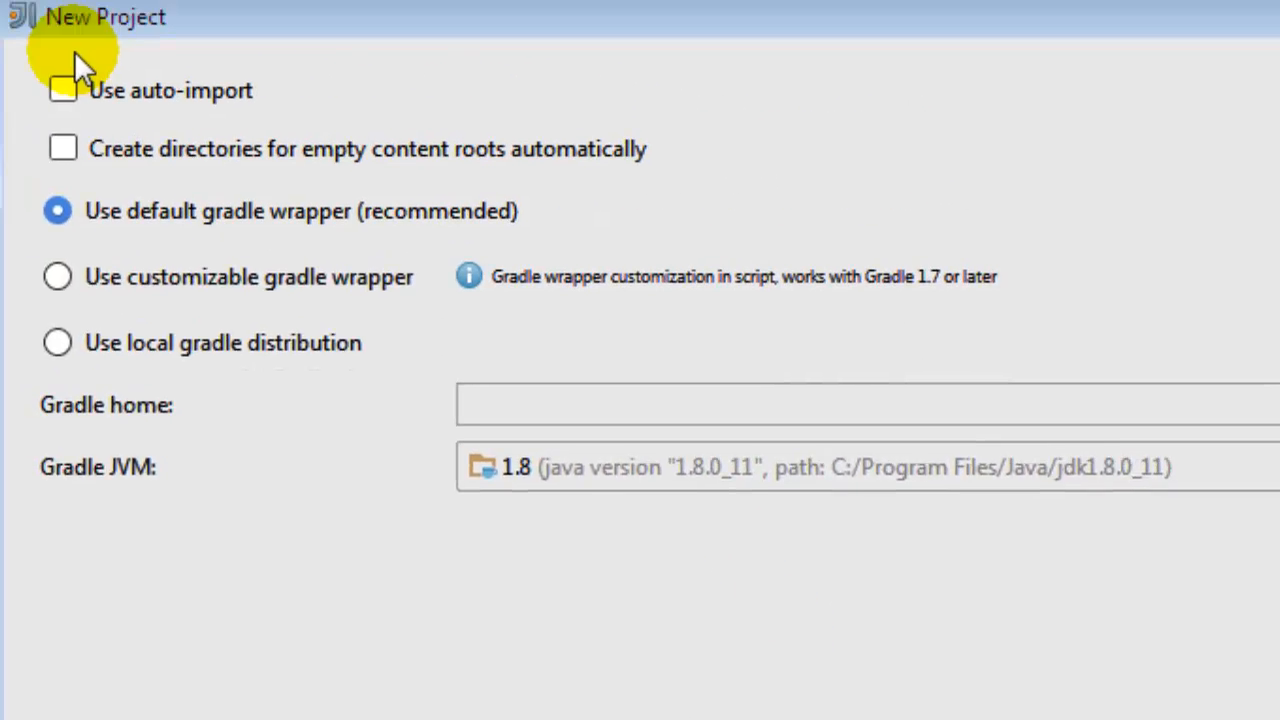
pyautogui.click(63, 90)
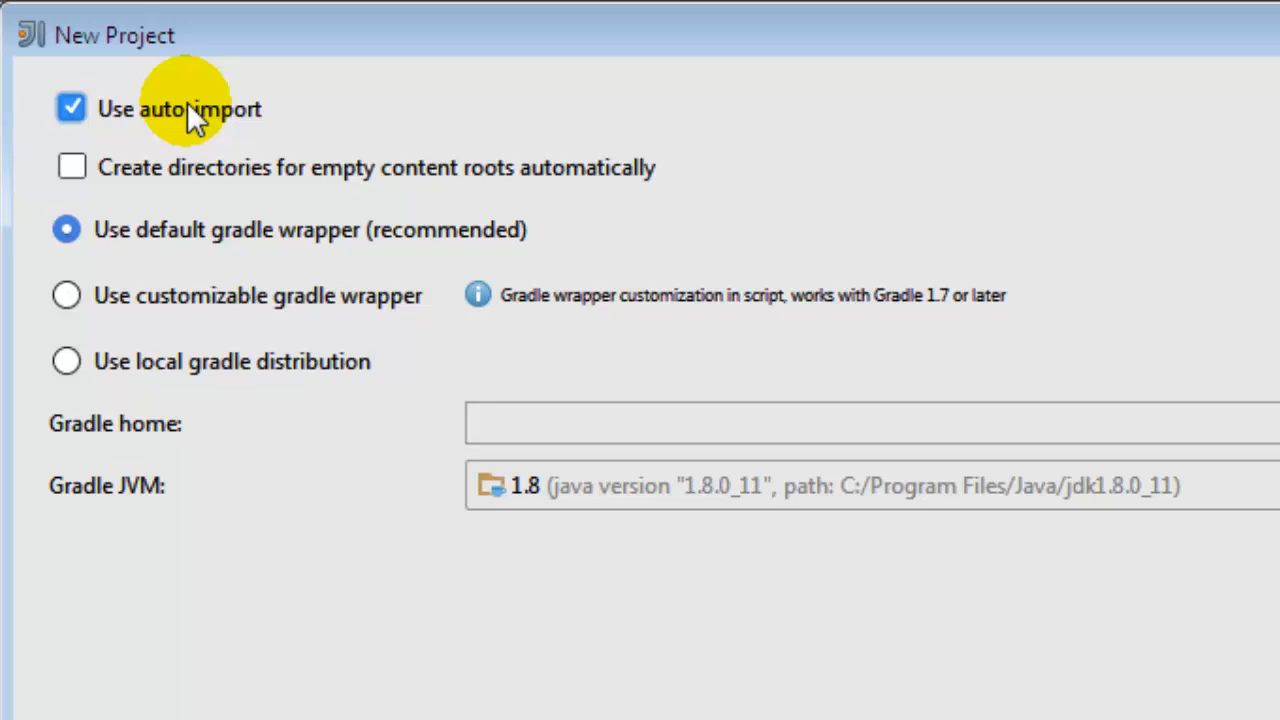
pyautogui.moveTo(152, 120)
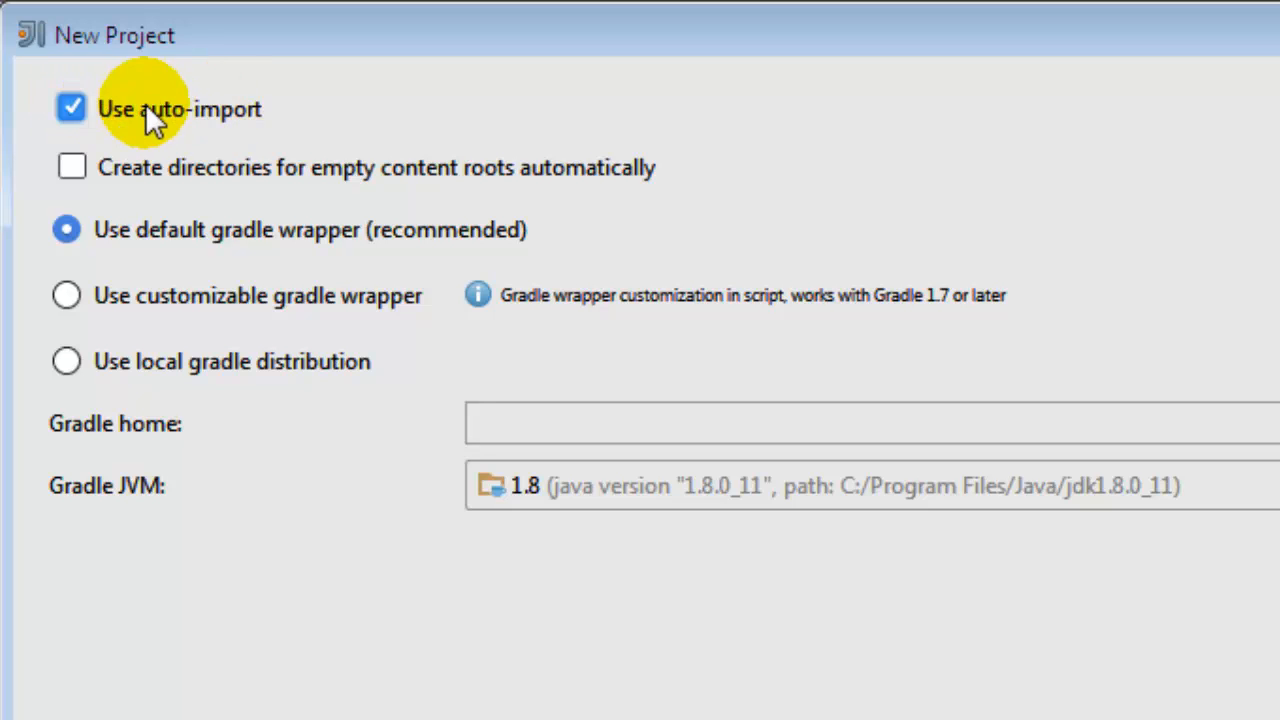
pyautogui.moveTo(560, 185)
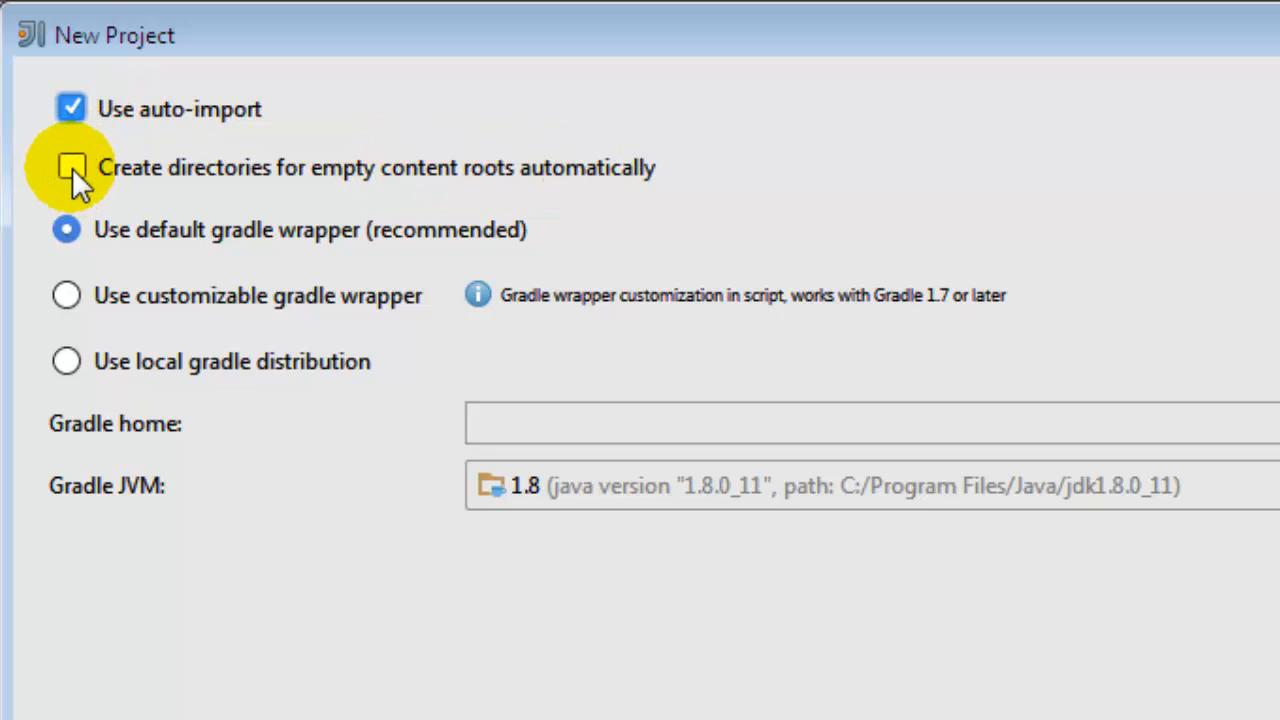
pyautogui.click(72, 170)
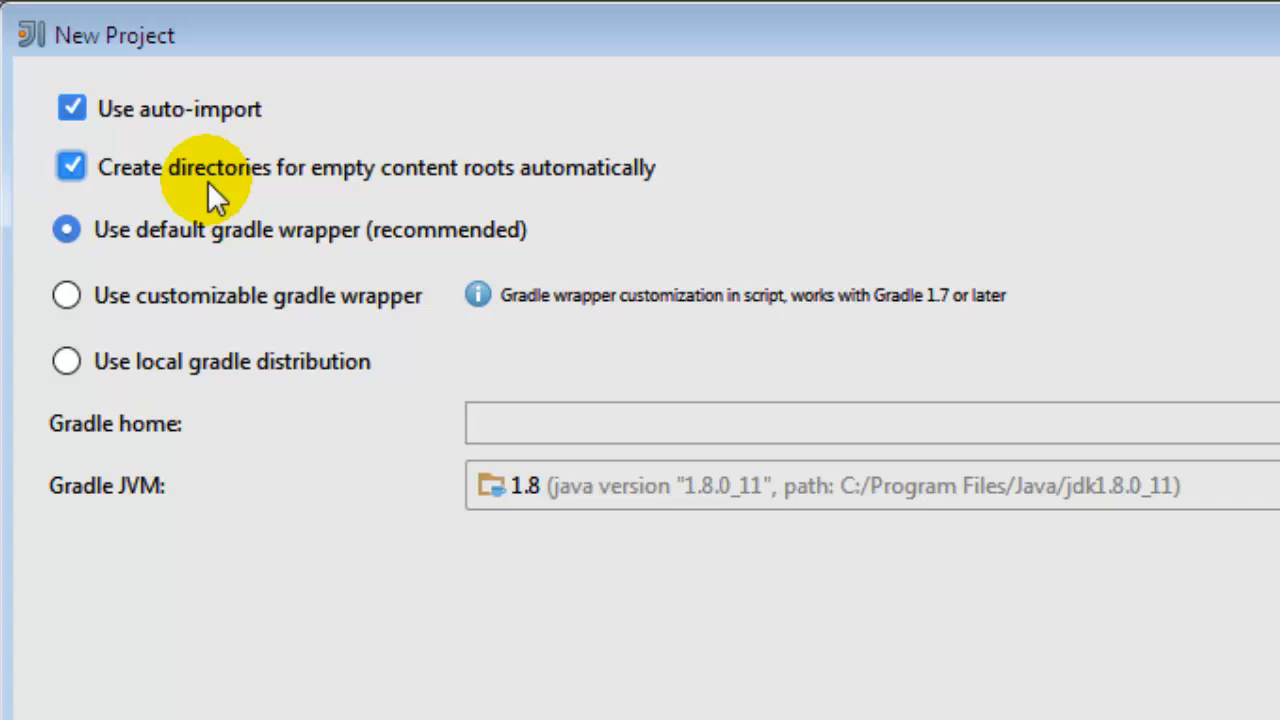
pyautogui.moveTo(195, 208)
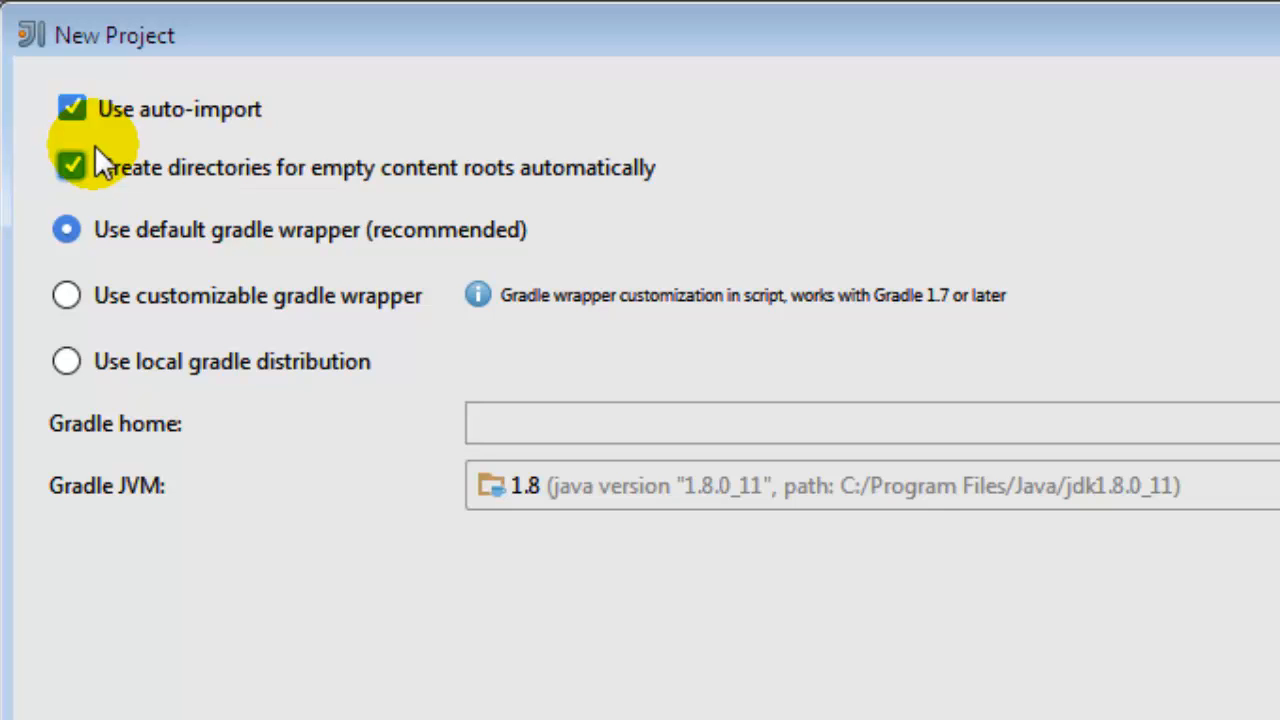
pyautogui.moveTo(66, 352)
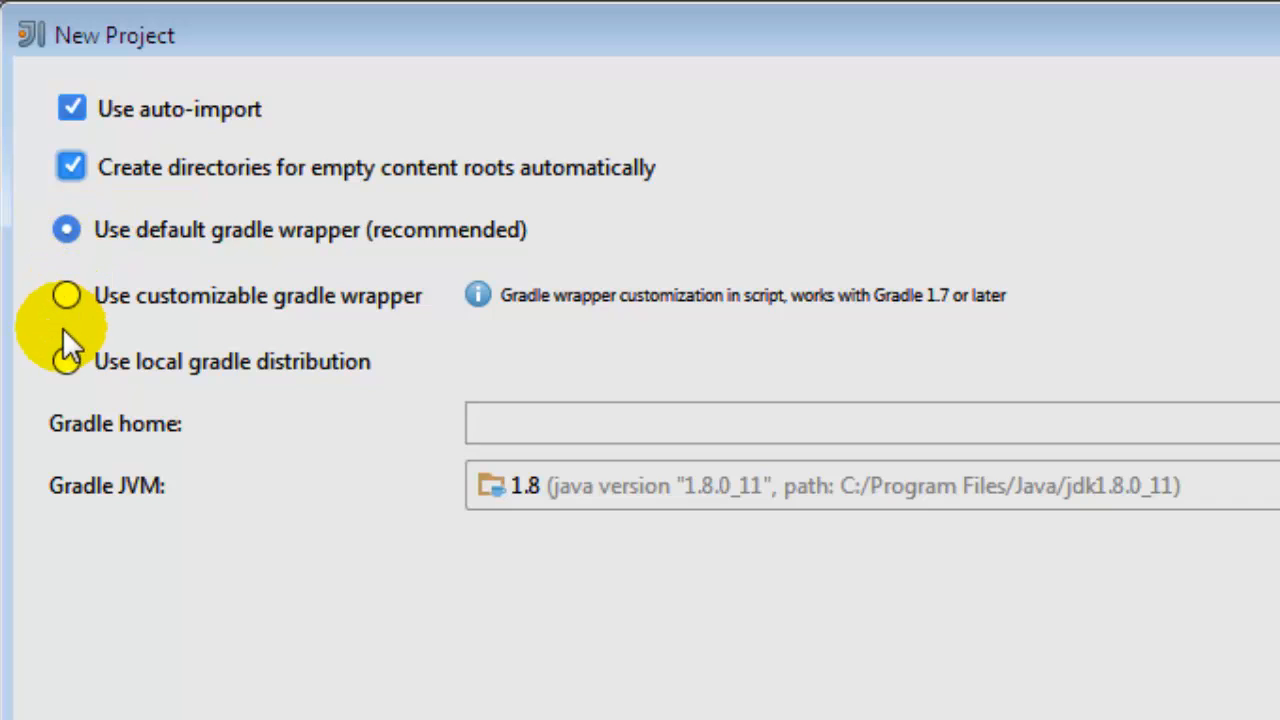
pyautogui.moveTo(66, 364)
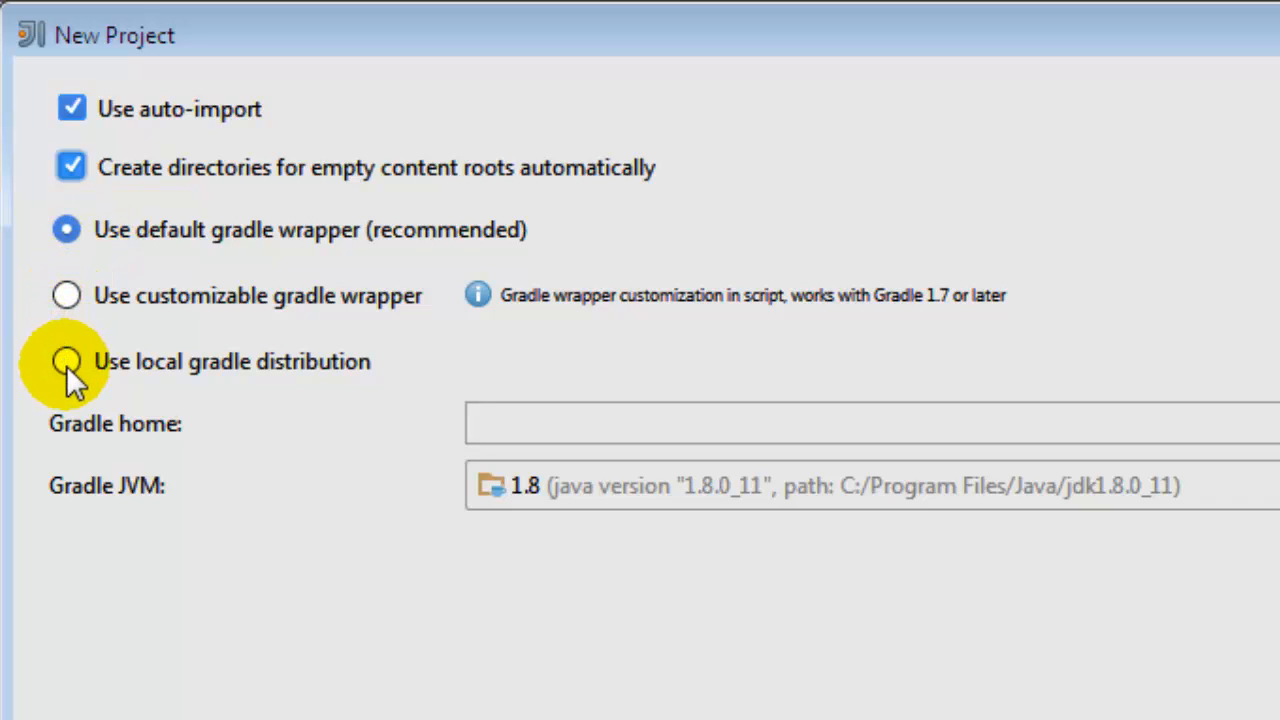
# Set Gradle home to the local distribution G:\softwares\java\gradle-2.10-bin.
pyautogui.click(65, 362)
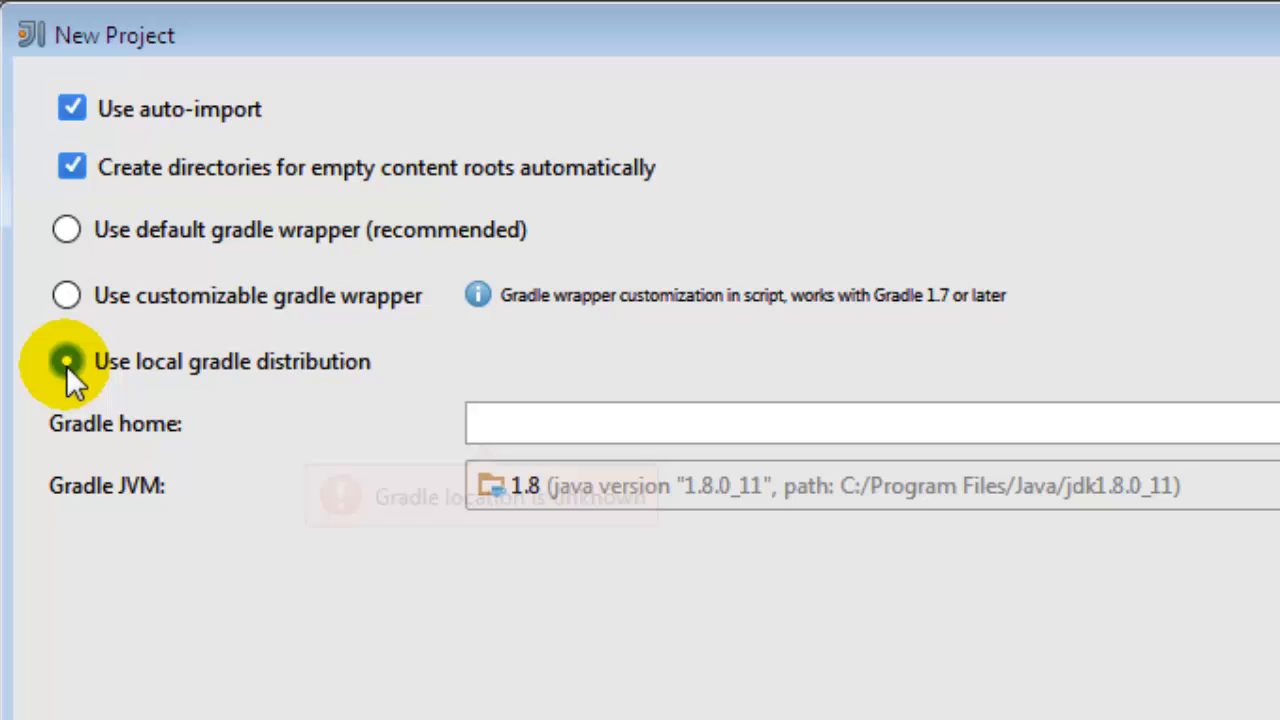
pyautogui.click(64, 361)
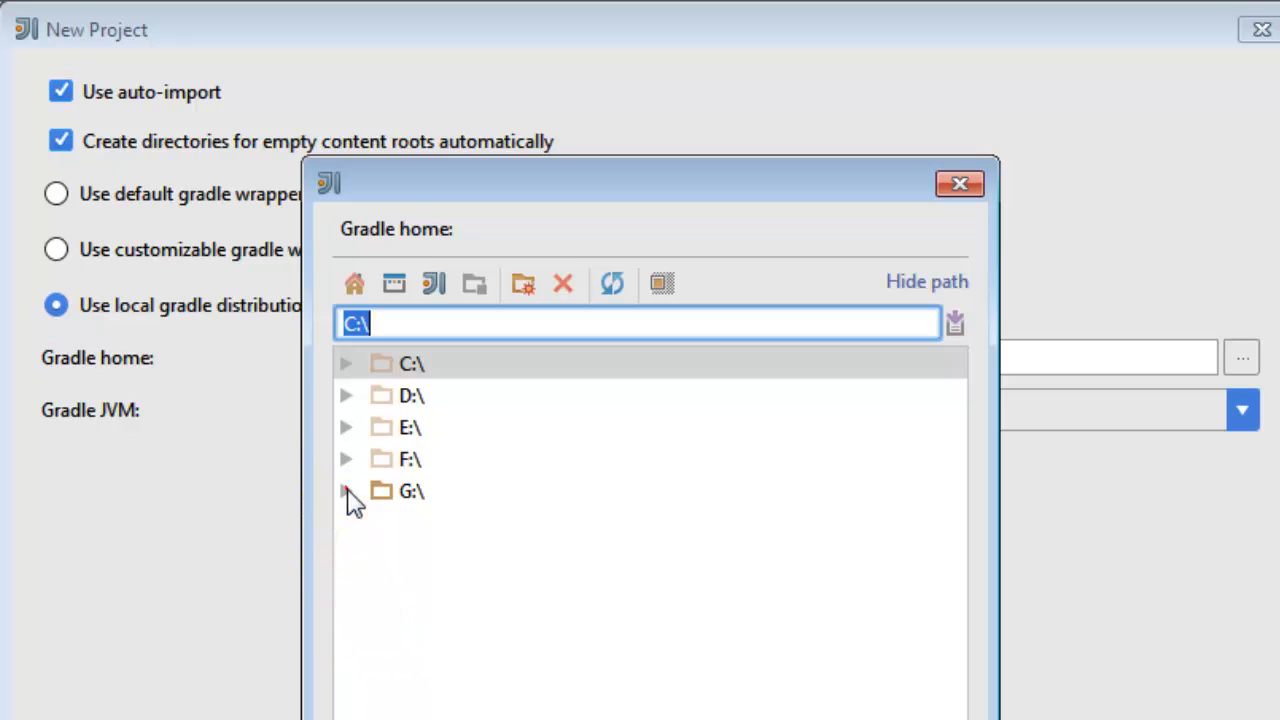
pyautogui.click(348, 492)
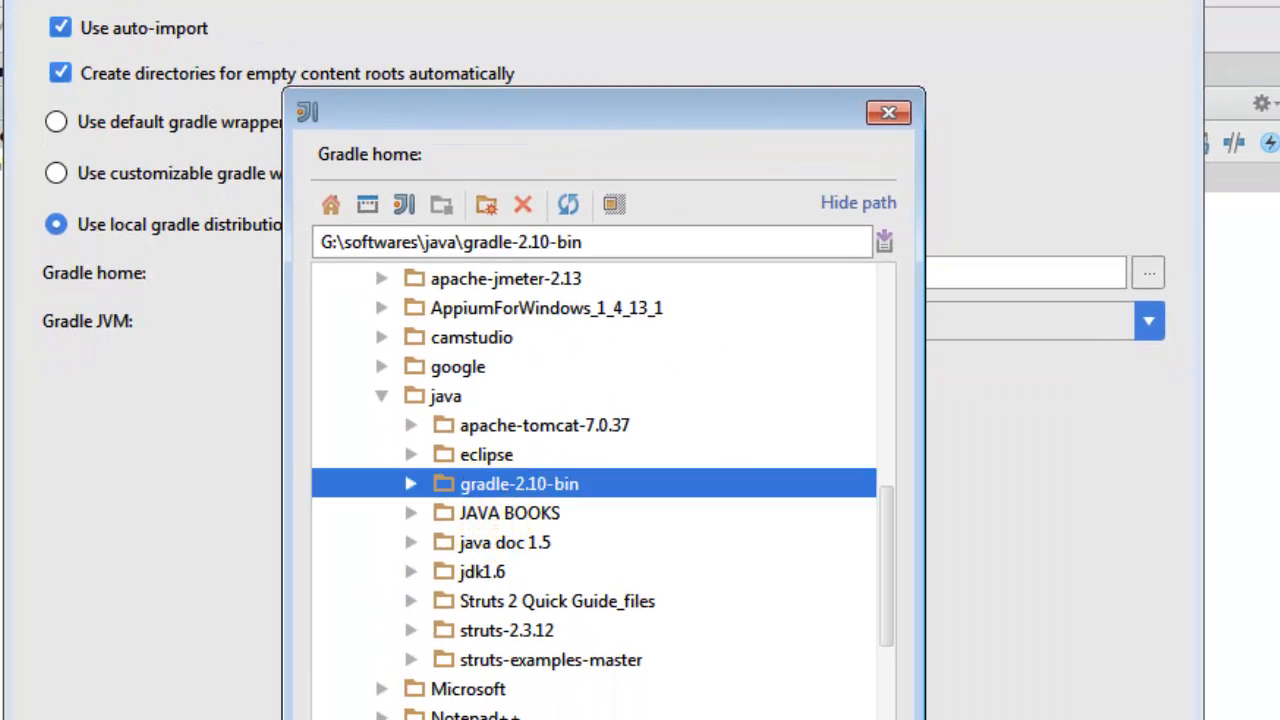
pyautogui.doubleClick(497, 484)
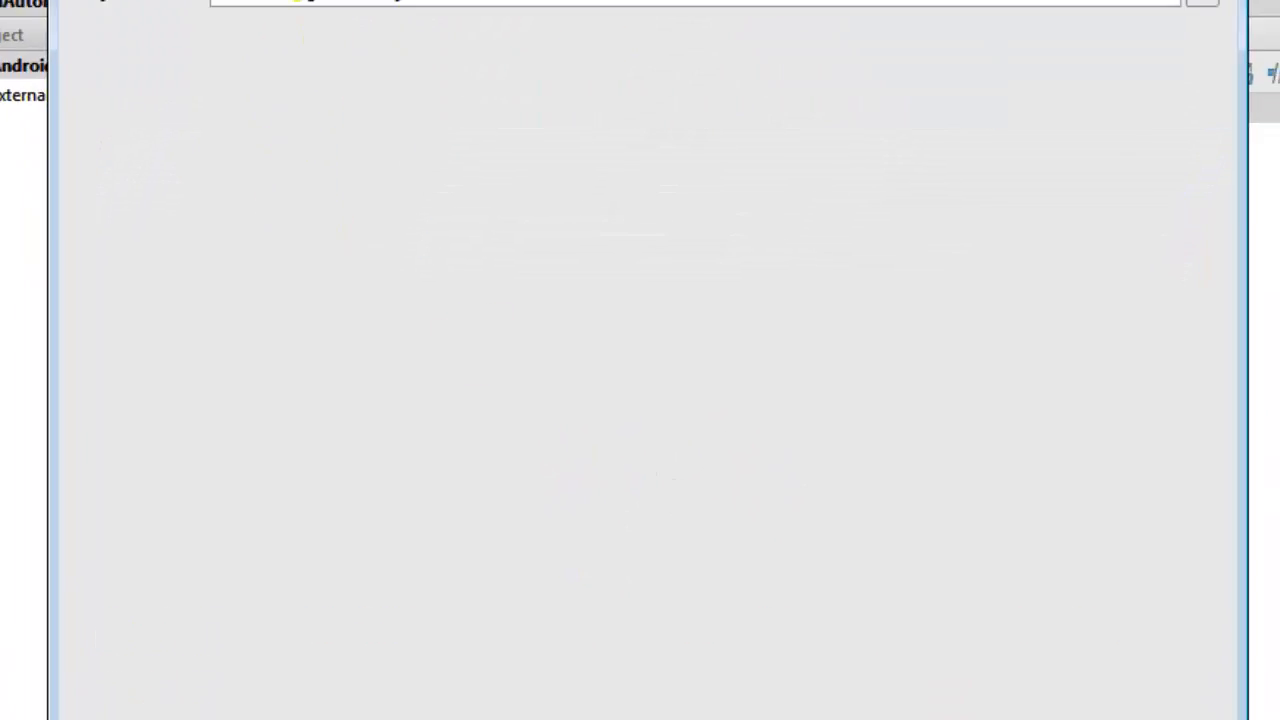
# Name the project 'AI' and finish creating it in a new window.
pyautogui.write('AI')
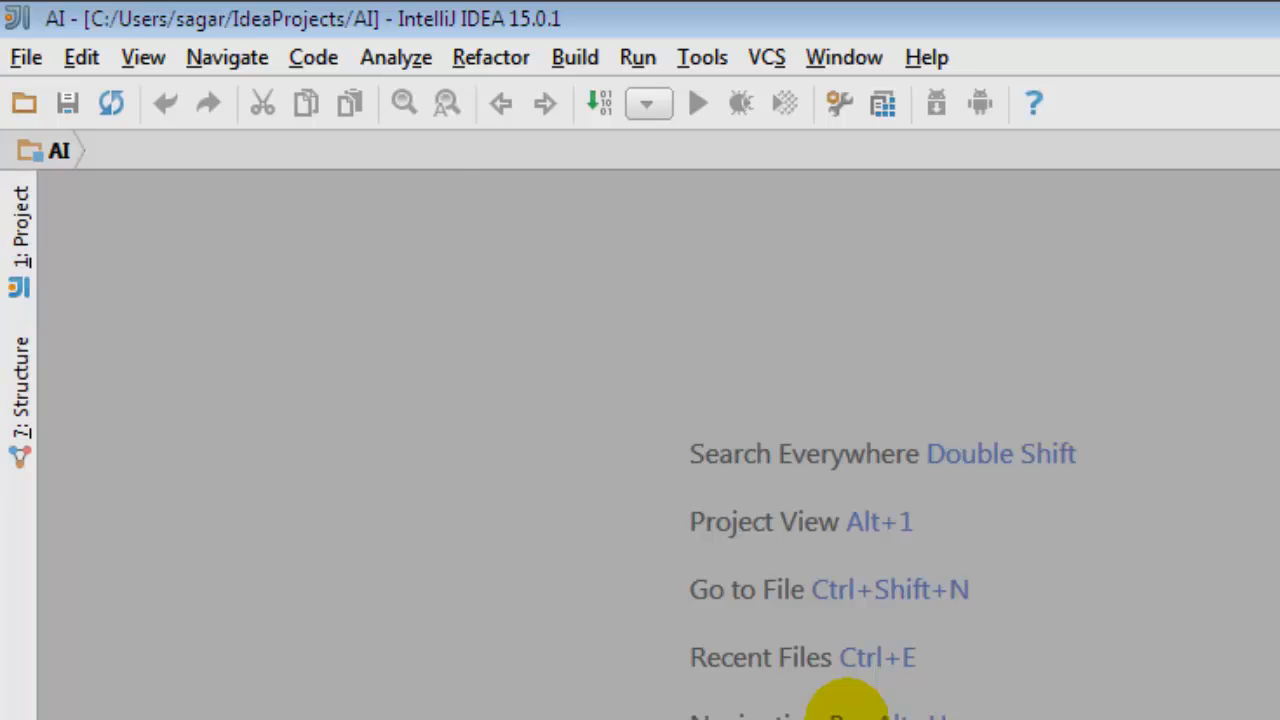
# Expand the AI project tree to show src main/test folders and select build.gradle.
pyautogui.click(20, 235)
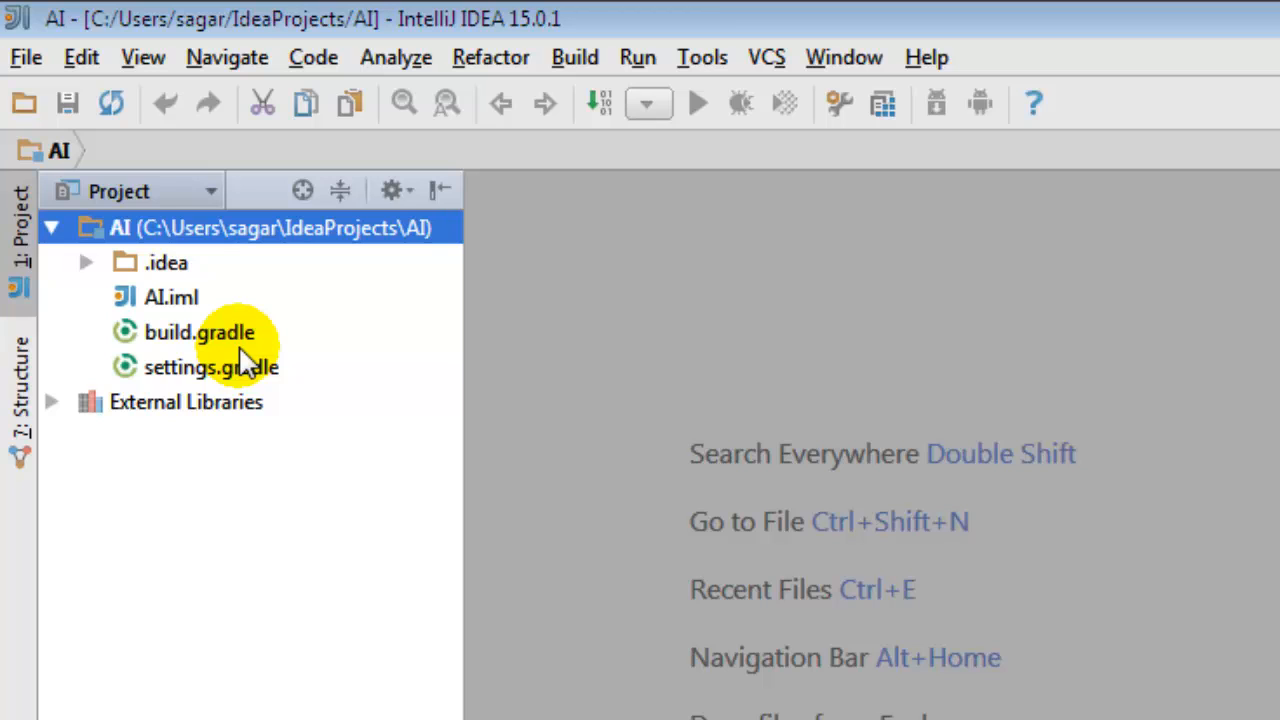
pyautogui.moveTo(278, 372)
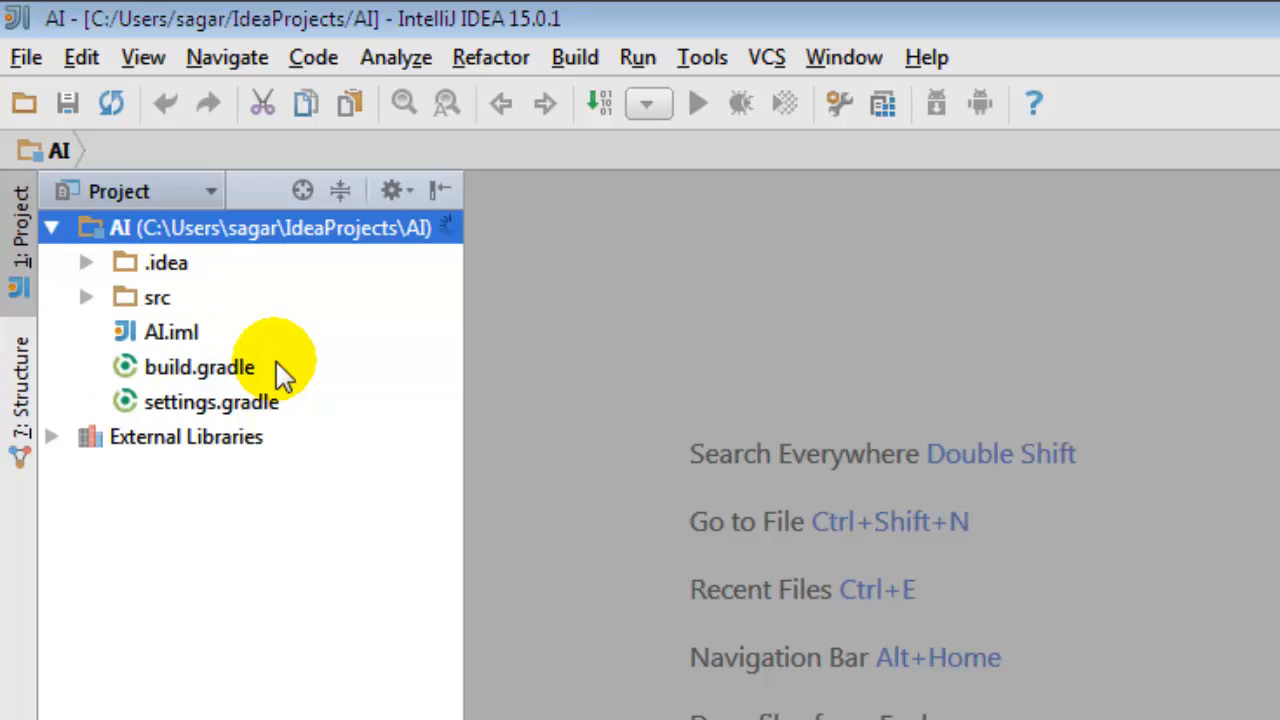
pyautogui.moveTo(90, 299)
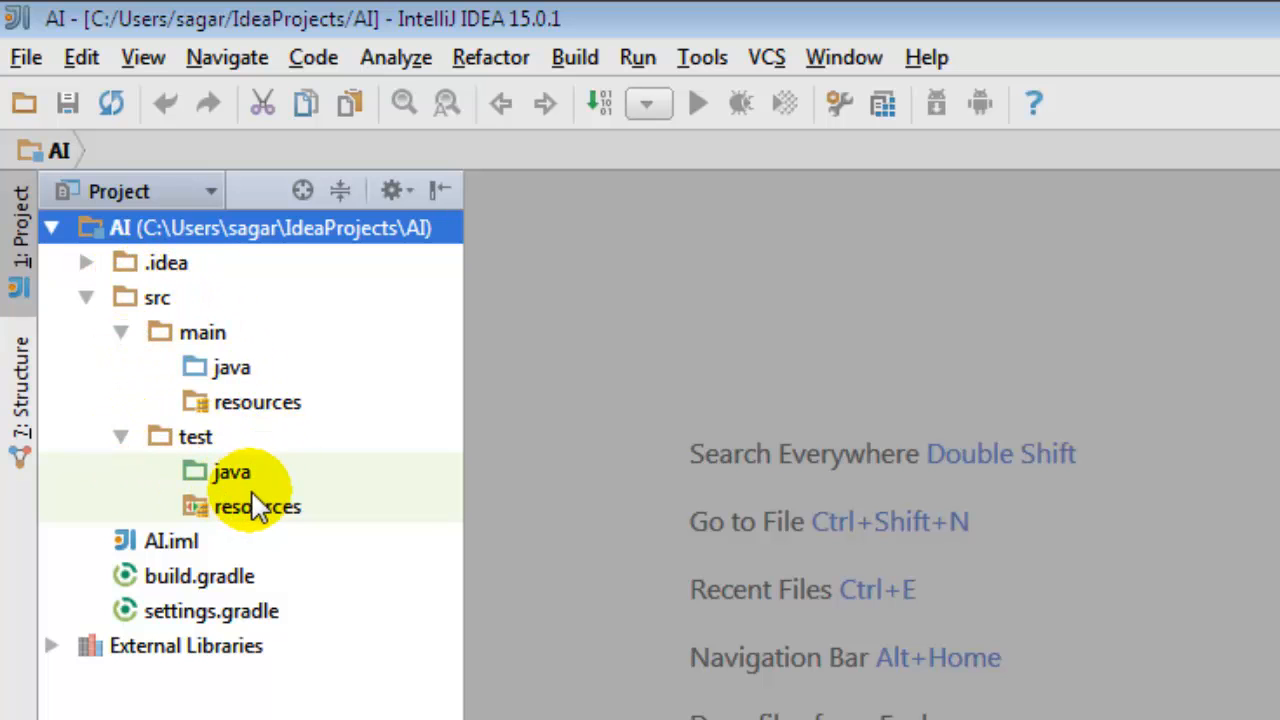
pyautogui.click(228, 471)
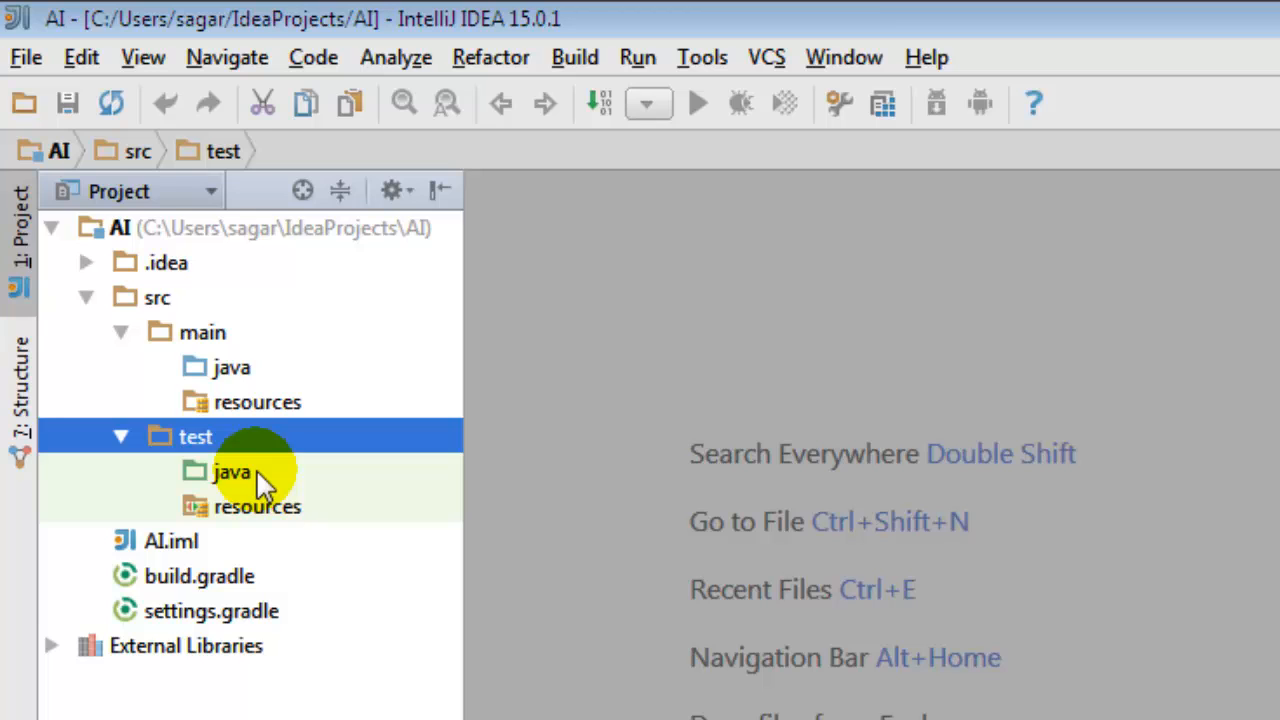
pyautogui.moveTo(298, 448)
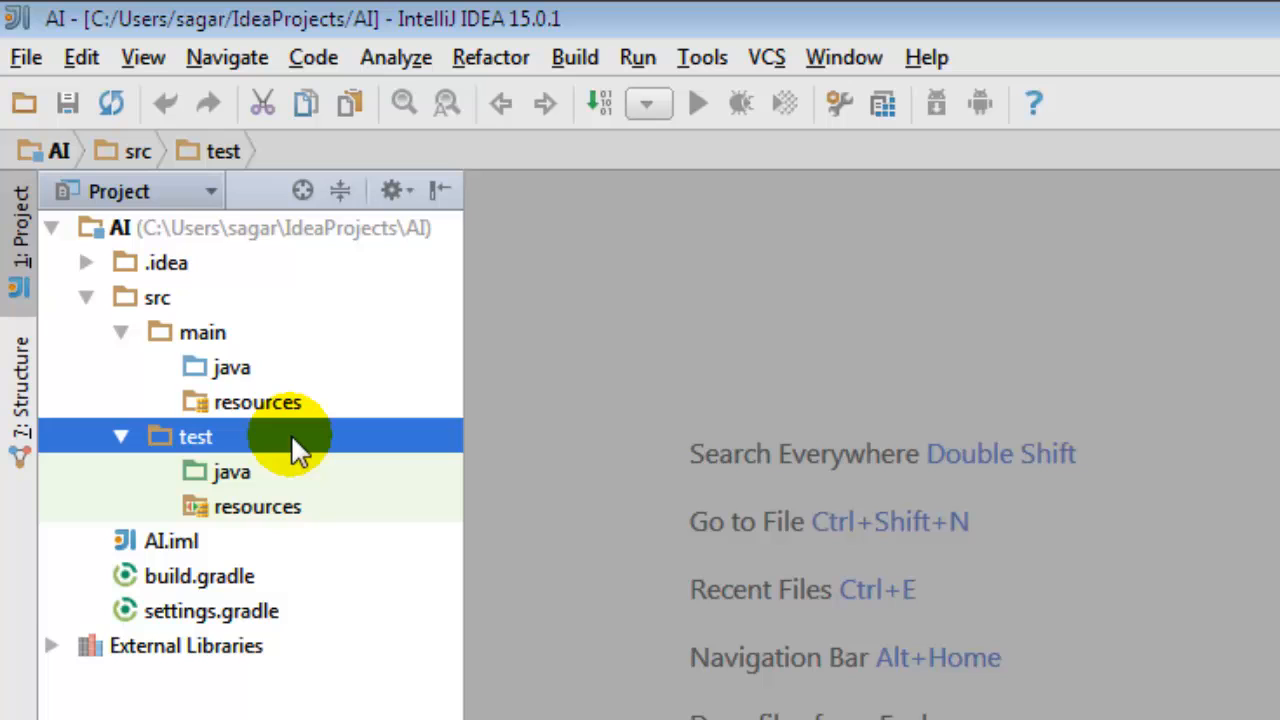
pyautogui.moveTo(255, 403)
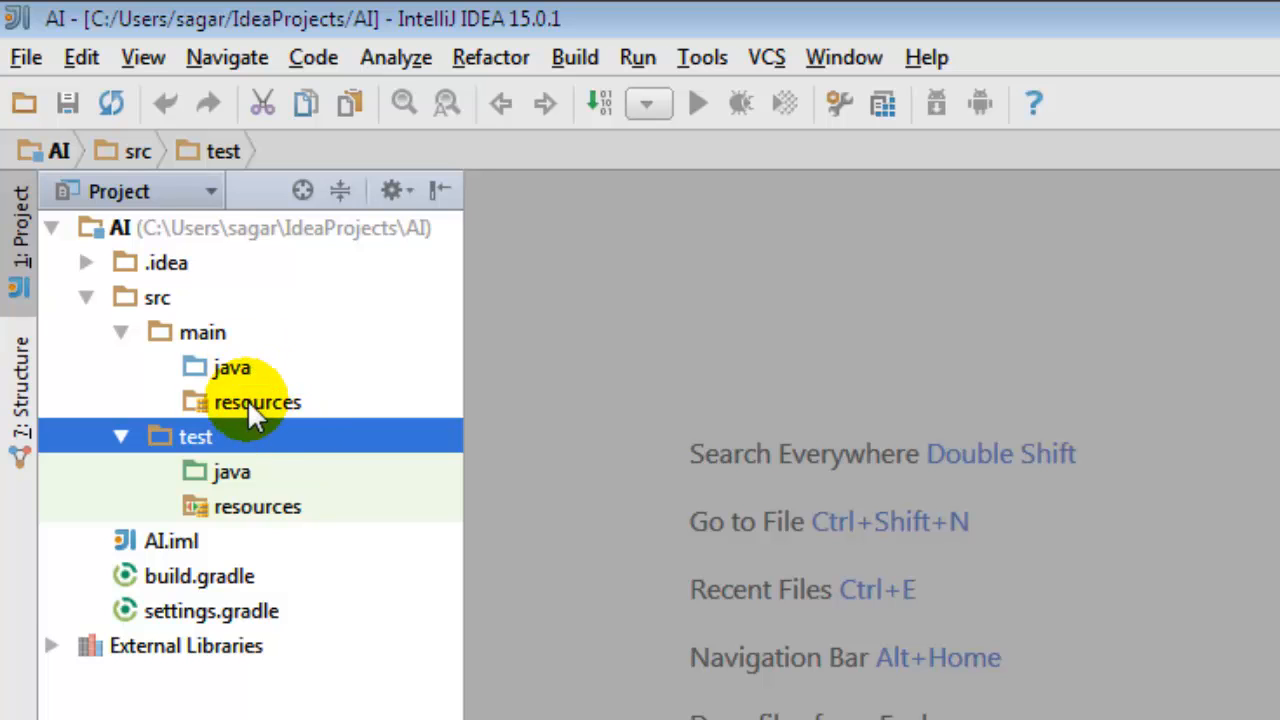
pyautogui.click(200, 576)
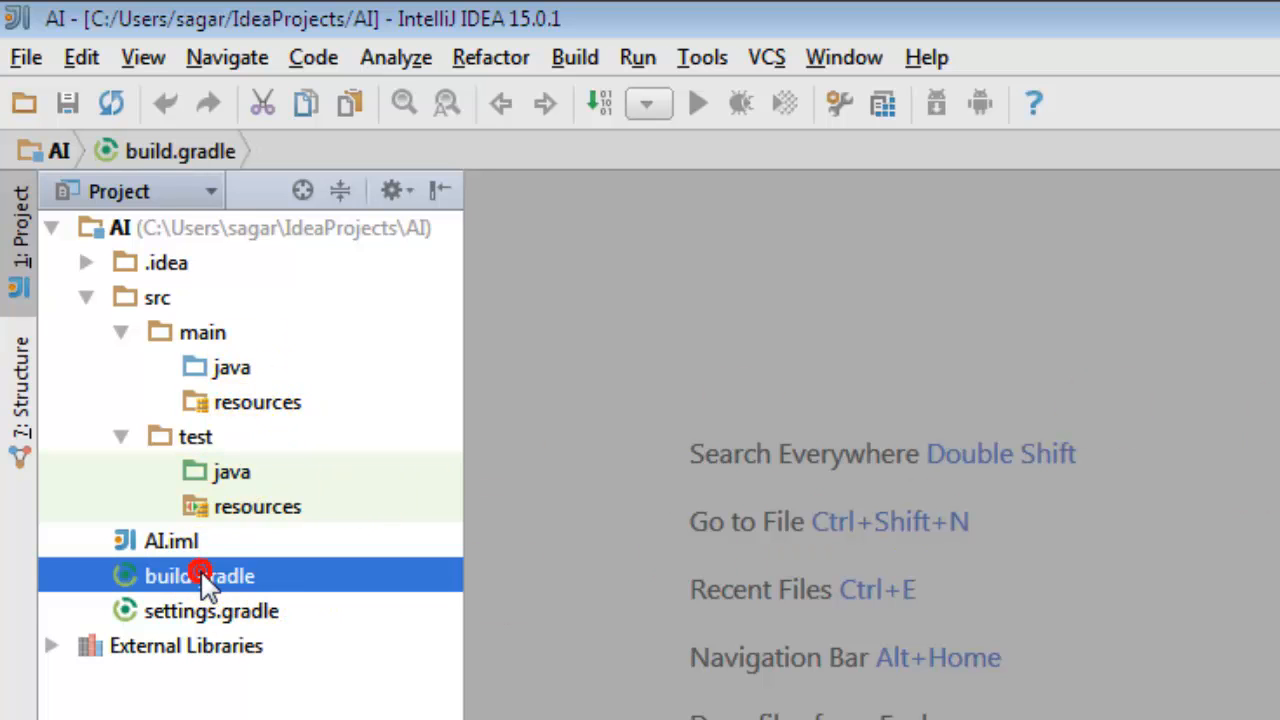
# Open build.gradle in the editor and show the Gradle projects window.
pyautogui.doubleClick(200, 576)
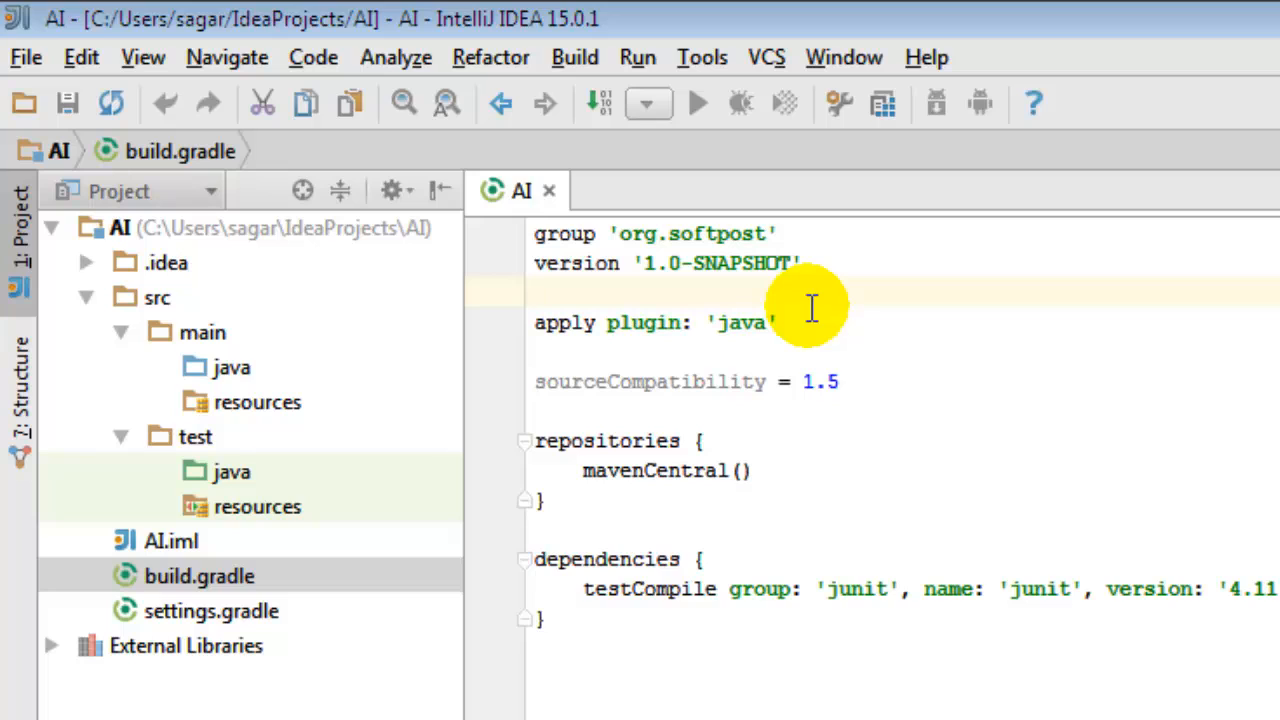
pyautogui.moveTo(812, 347)
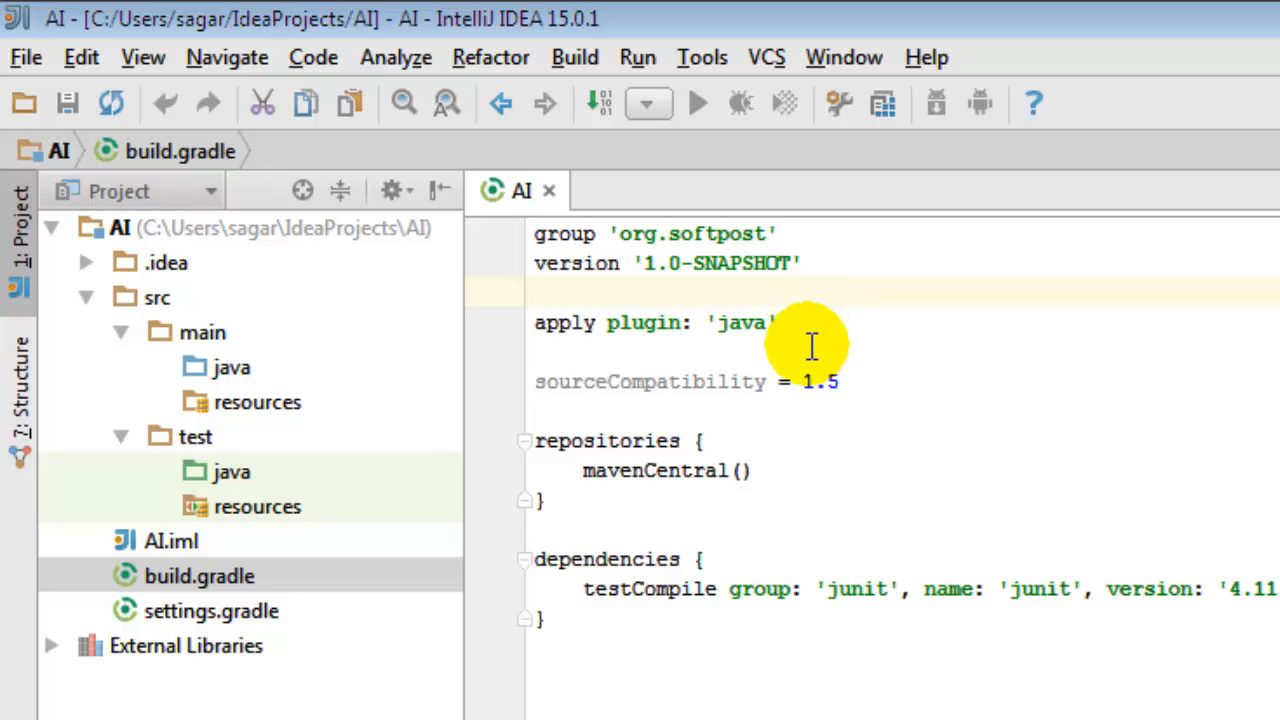
pyautogui.moveTo(780, 510)
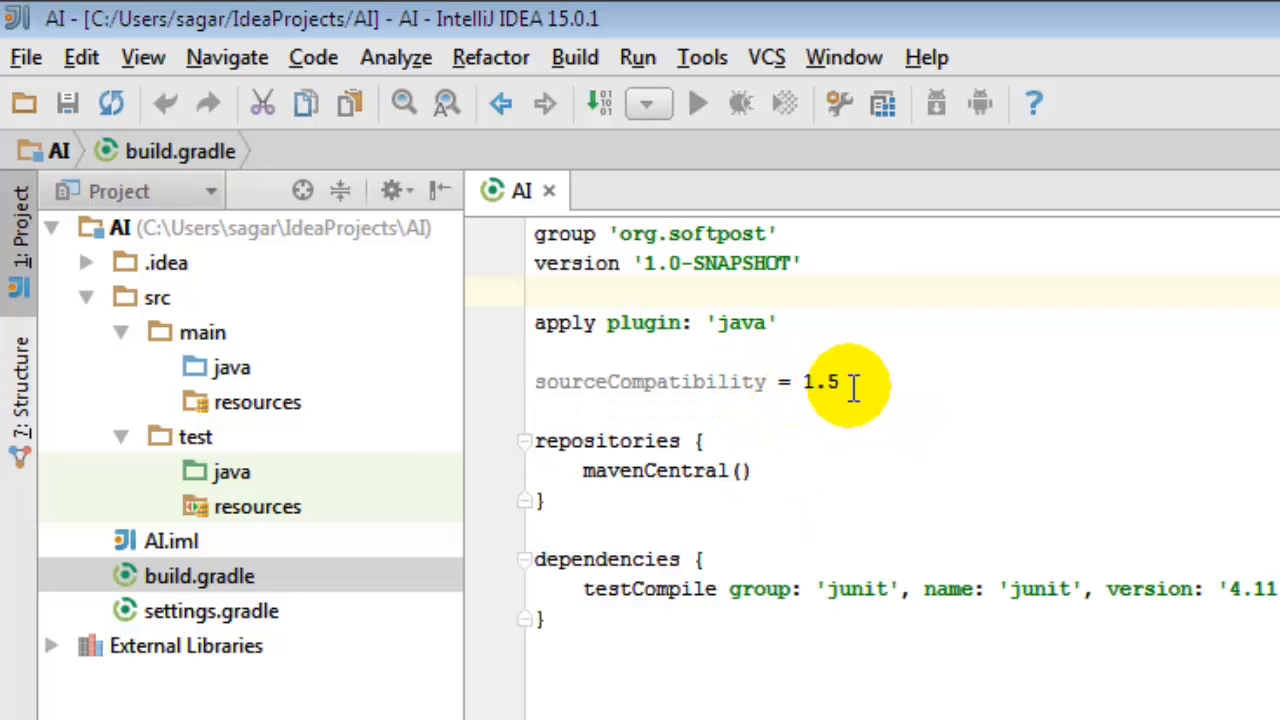
pyautogui.moveTo(850, 395)
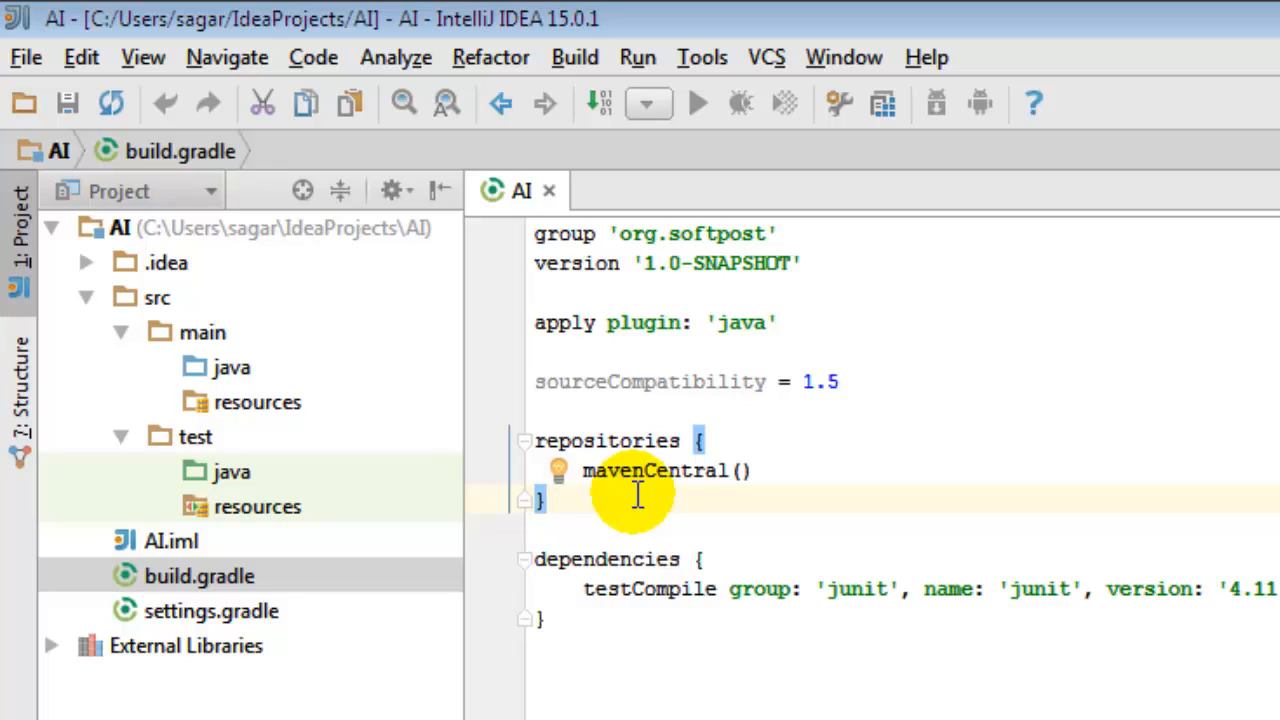
pyautogui.click(649, 471)
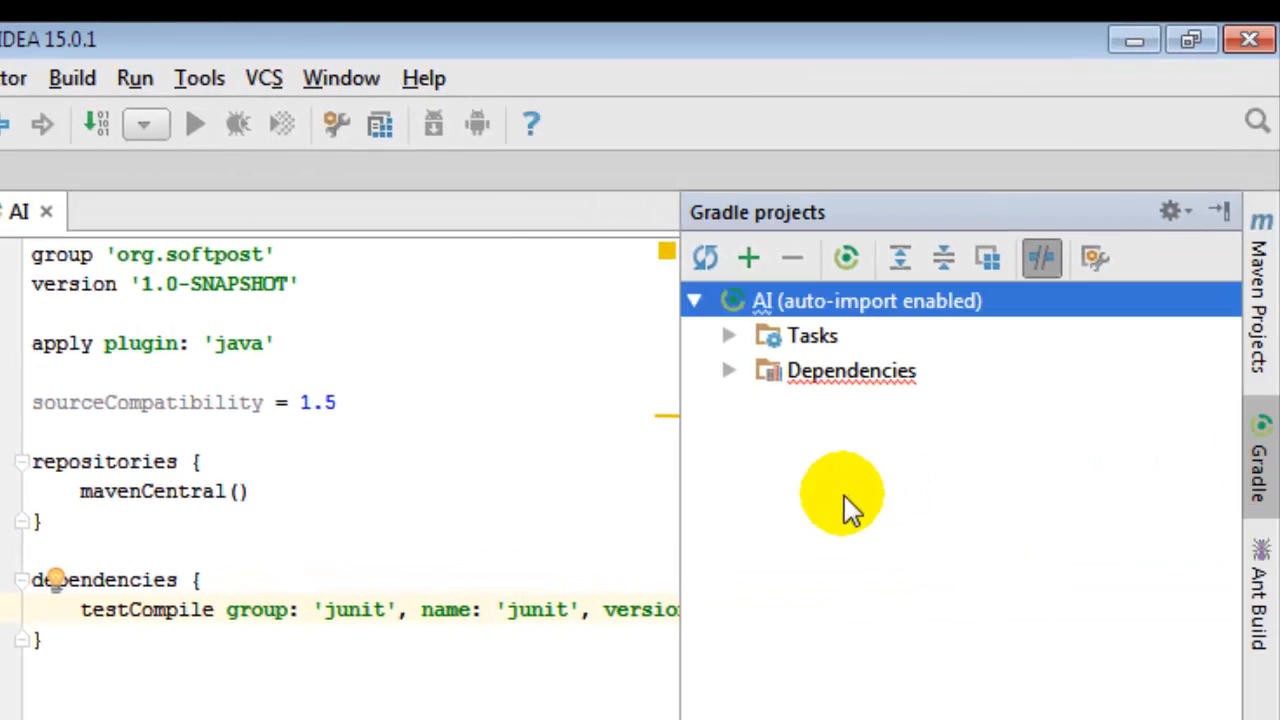
# Expand Tasks > build in the Gradle window and select the test java folder.
pyautogui.click(732, 335)
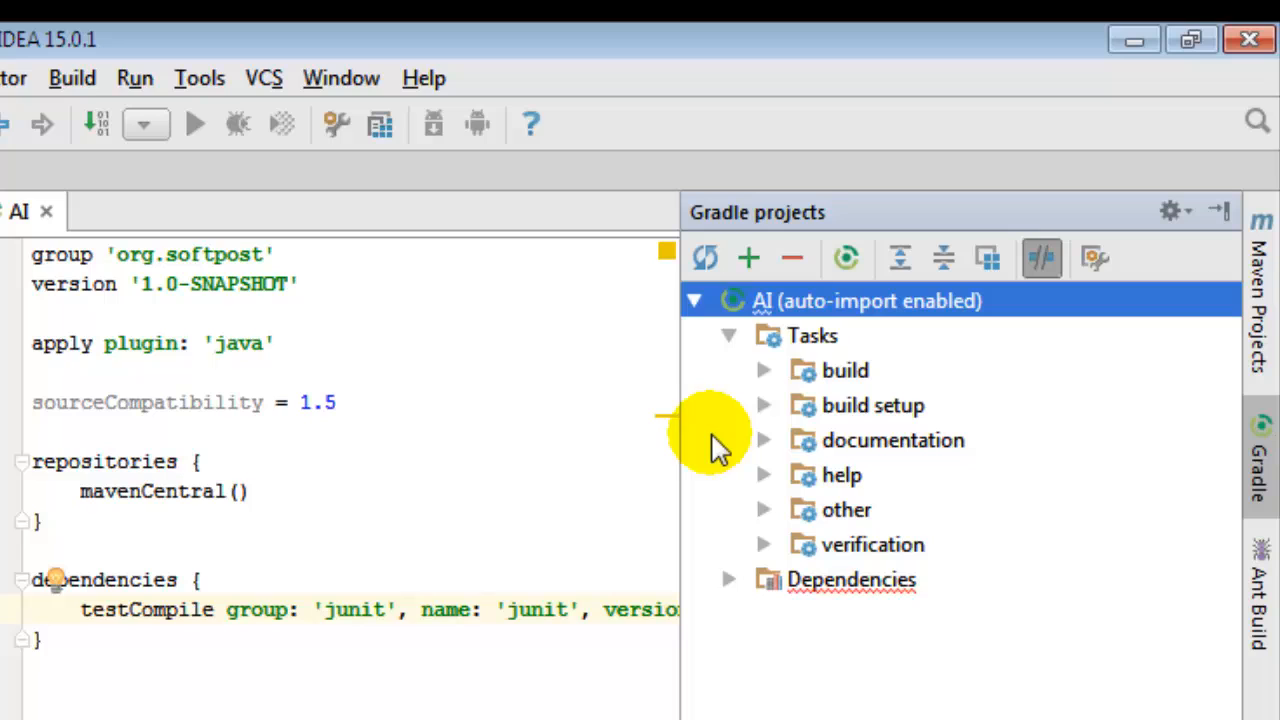
pyautogui.click(770, 370)
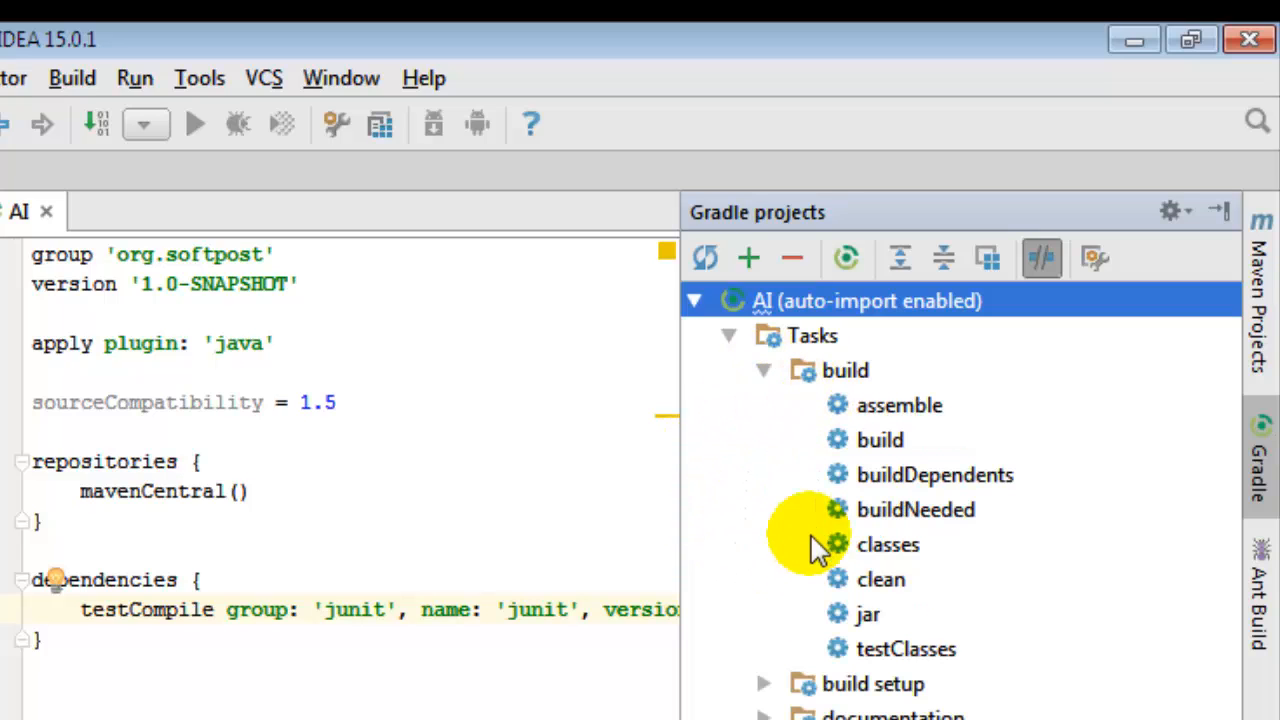
pyautogui.moveTo(846, 370)
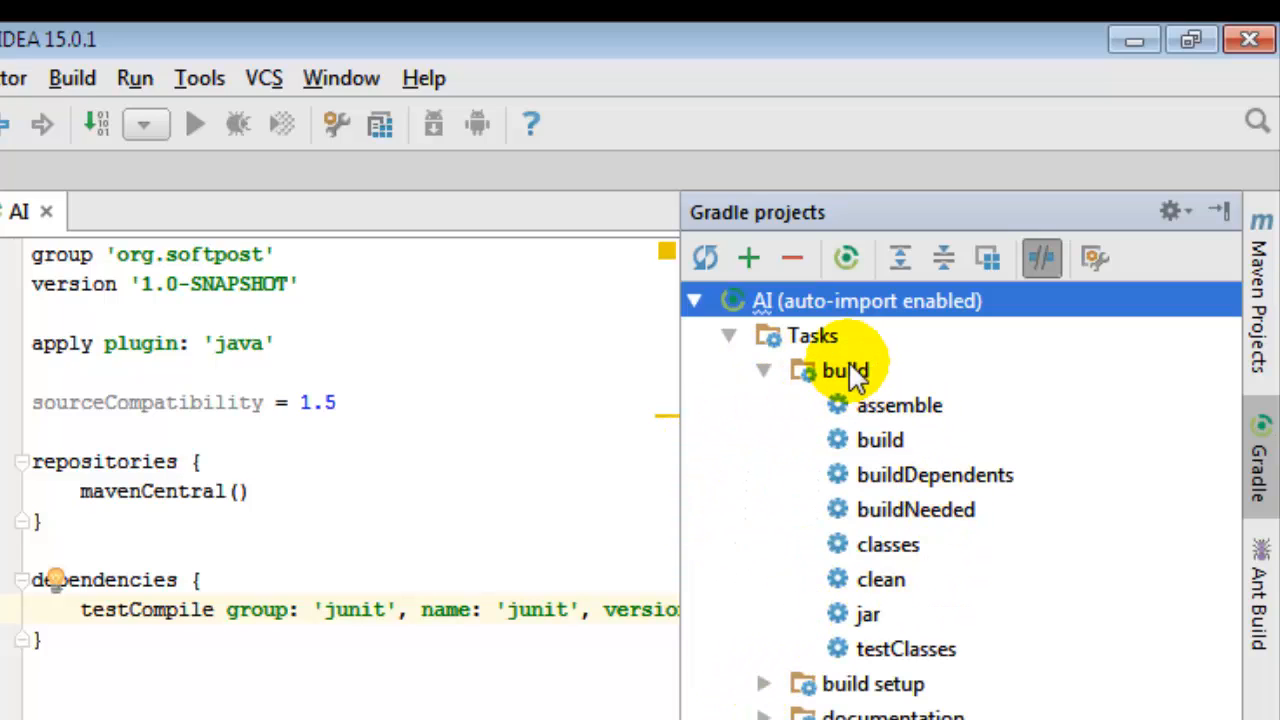
pyautogui.click(901, 405)
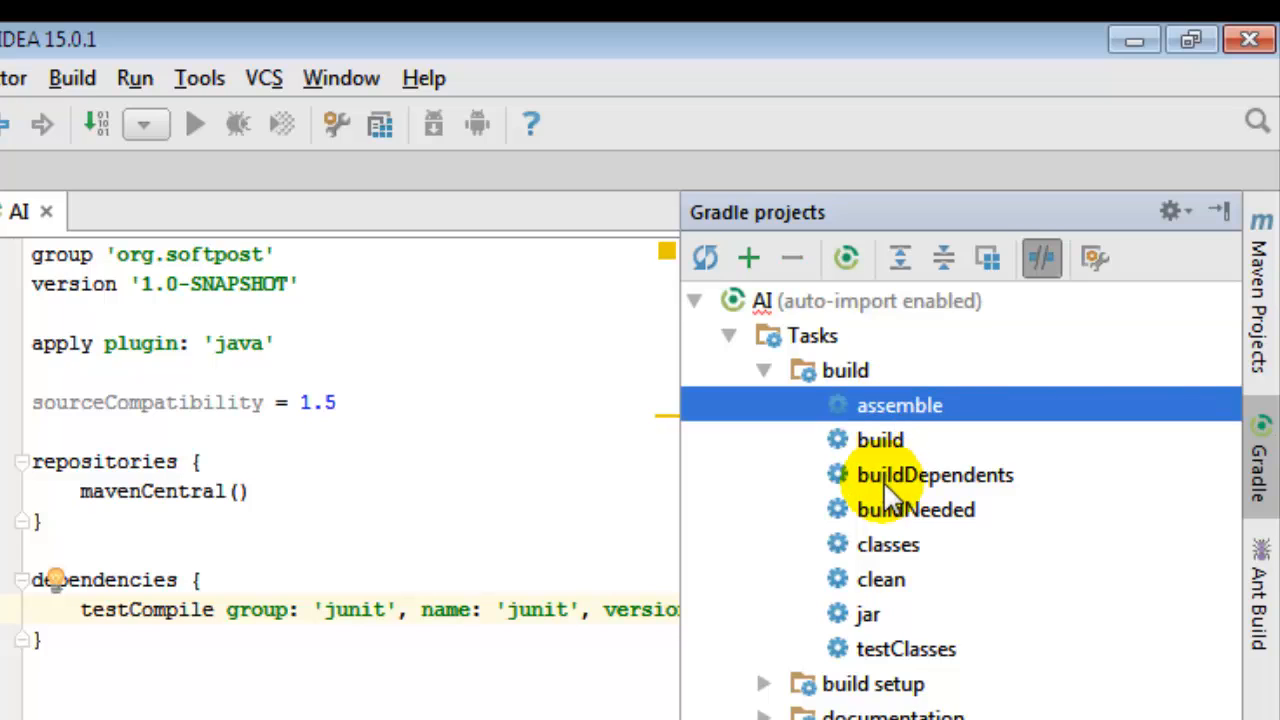
pyautogui.click(881, 439)
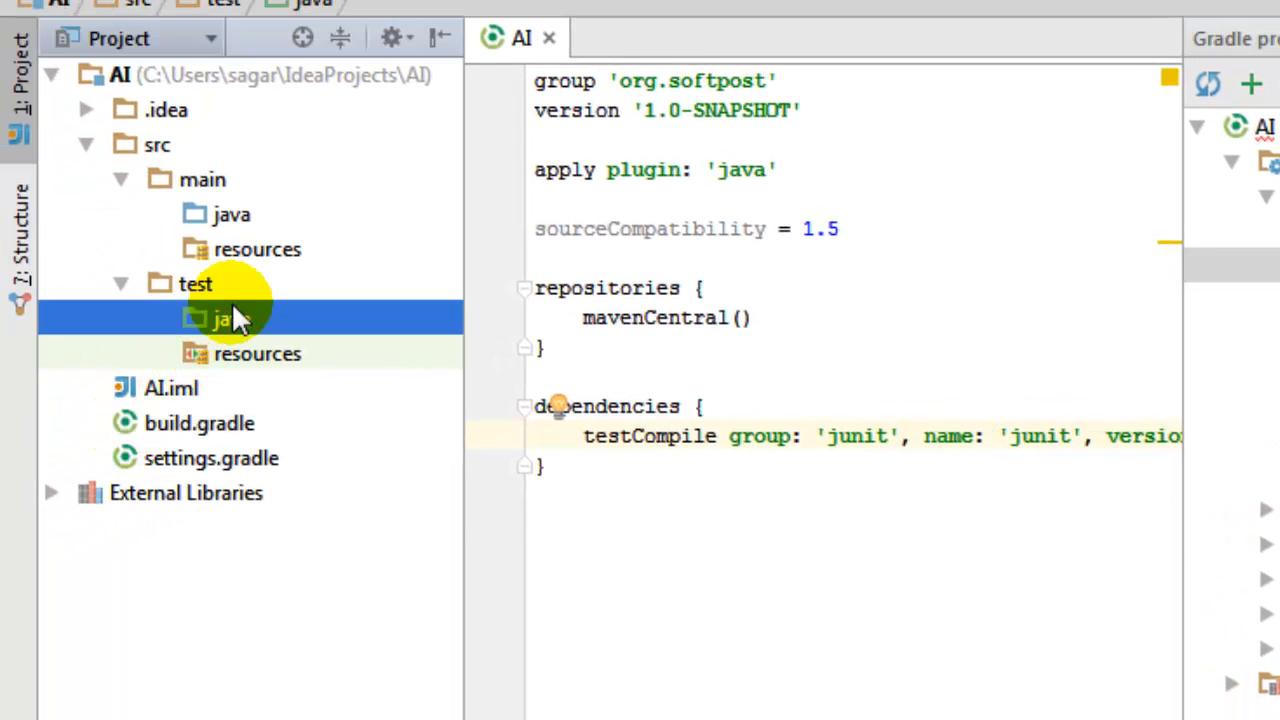
# Create a new Java class named Sample in src/test/java.
pyautogui.rightClick(232, 318)
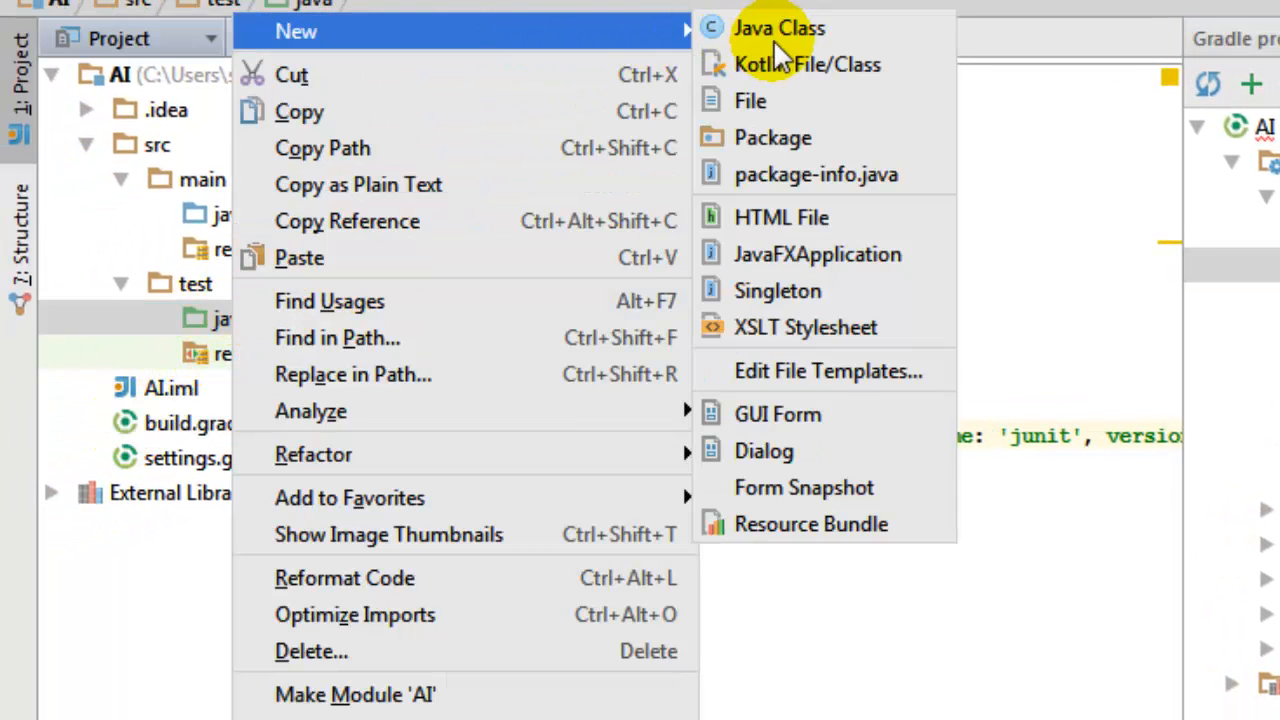
pyautogui.click(784, 28)
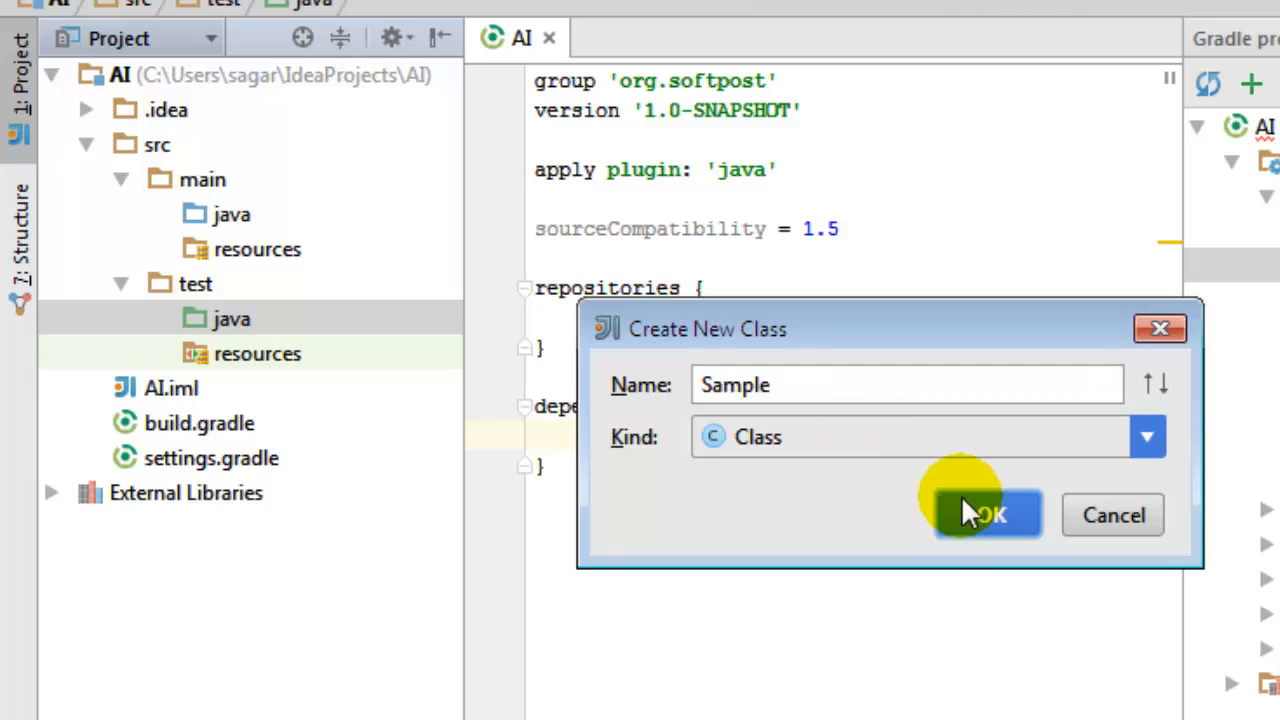
pyautogui.click(983, 515)
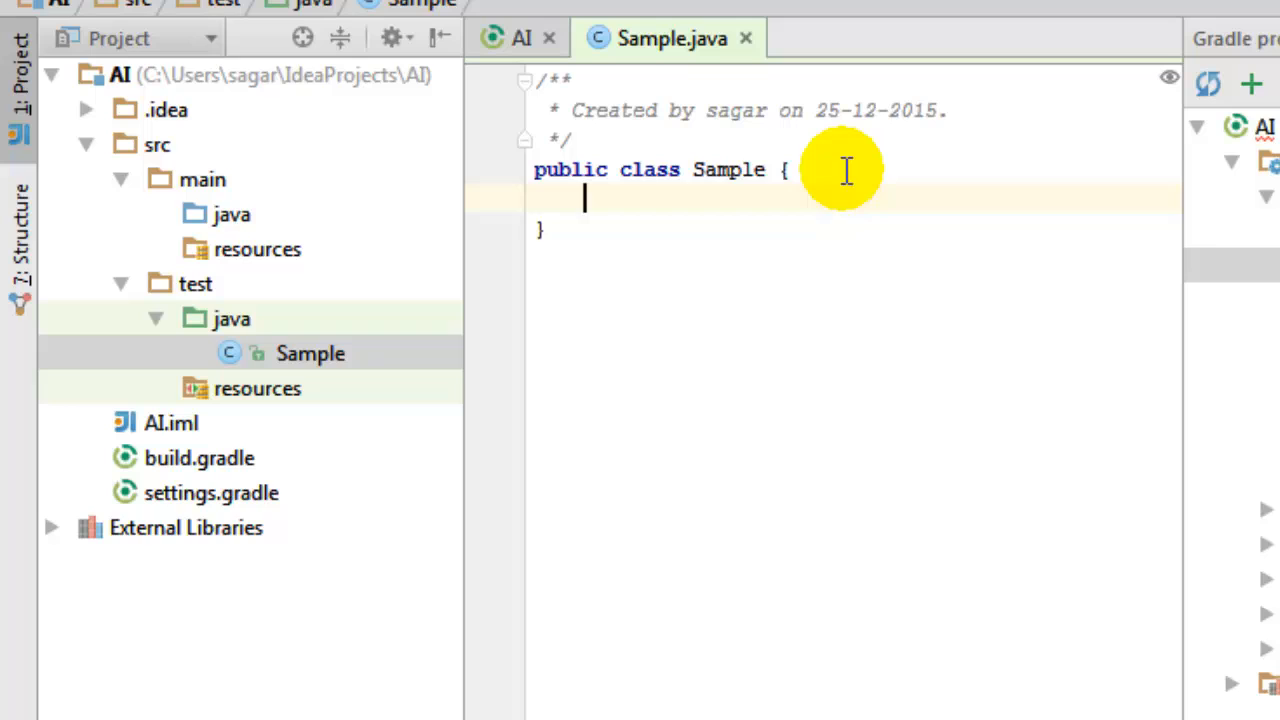
# Write a public static void main method in Sample that prints "hi".
pyautogui.write('pub')
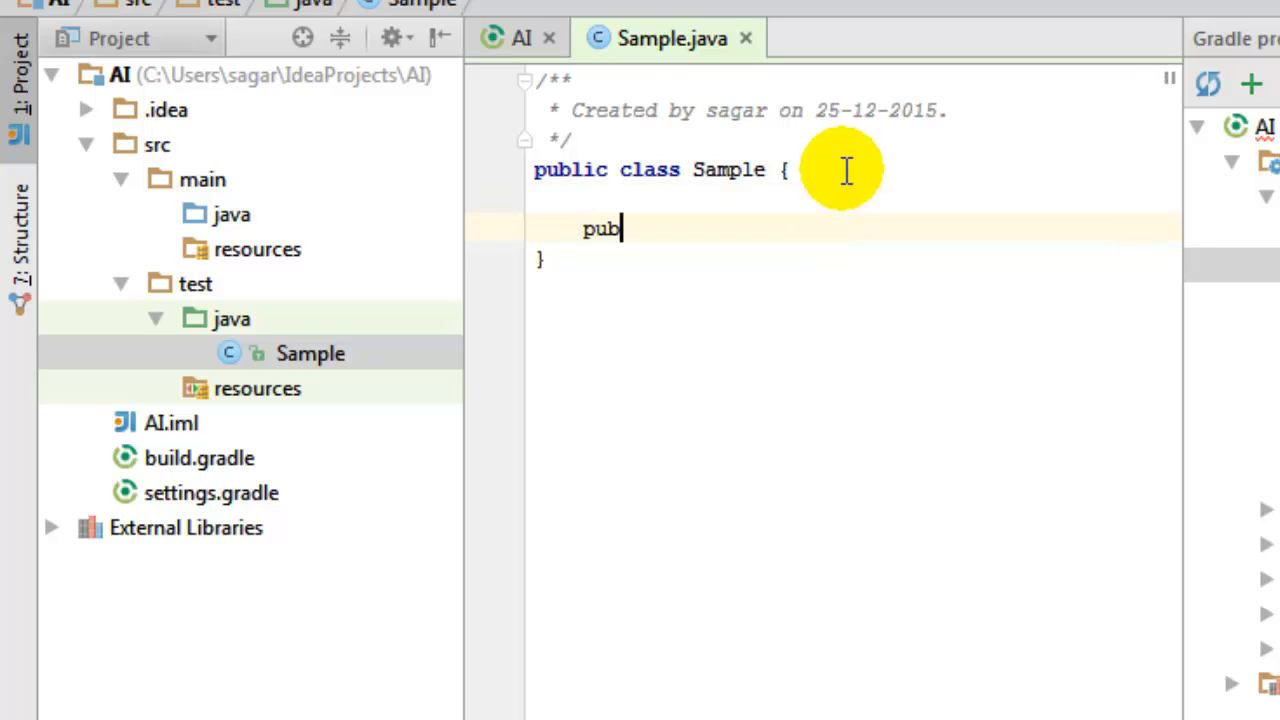
pyautogui.write('lic static')
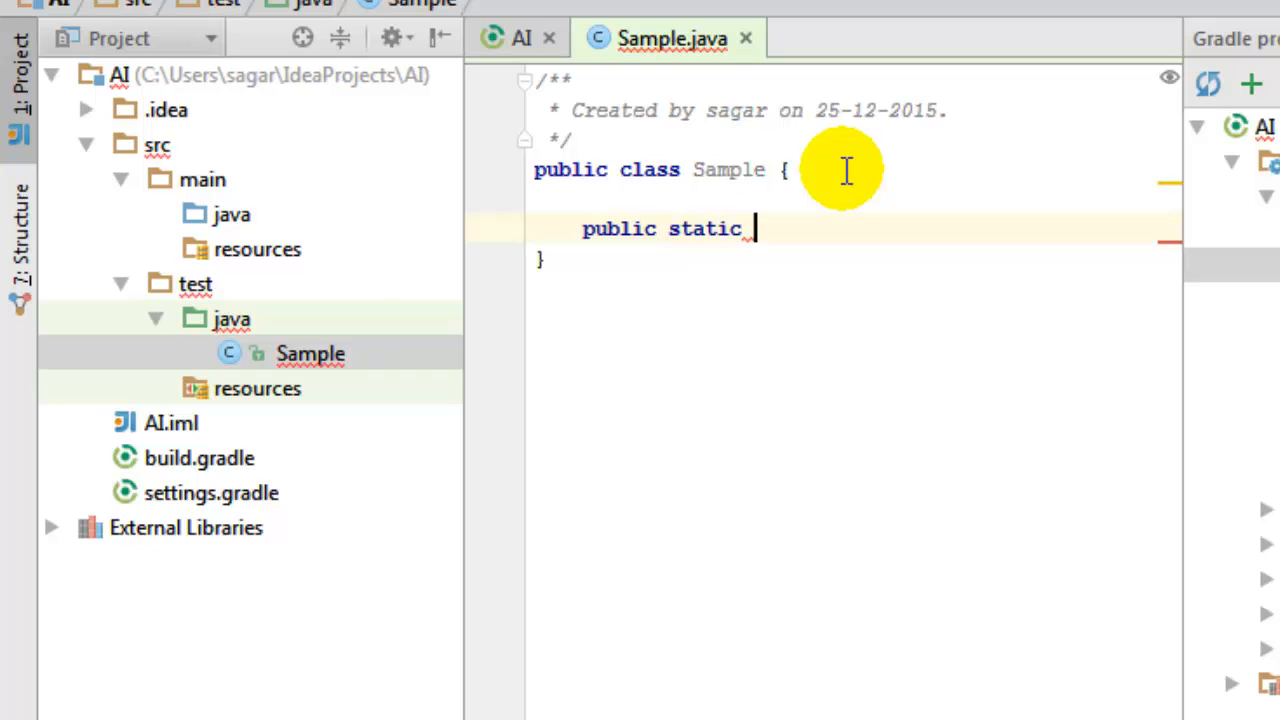
pyautogui.write('void main(String [] arg){')
pyautogui.write('System.out.println("");')
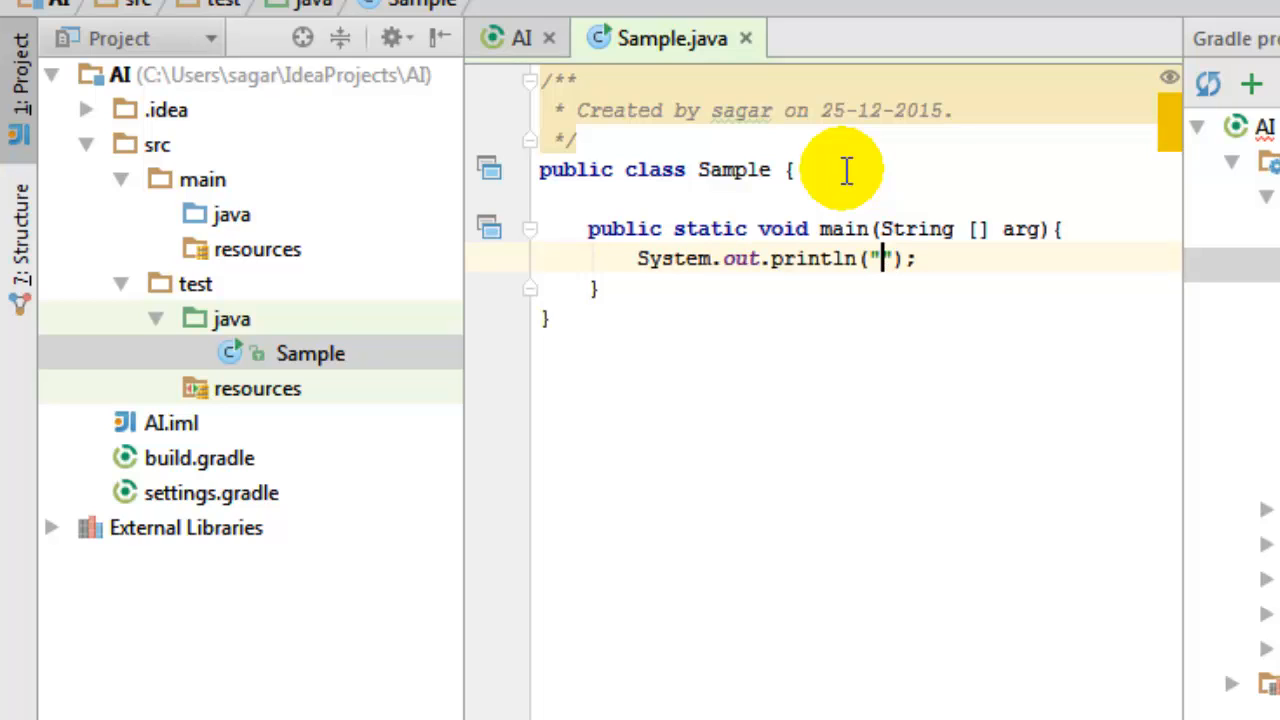
pyautogui.write('hi')
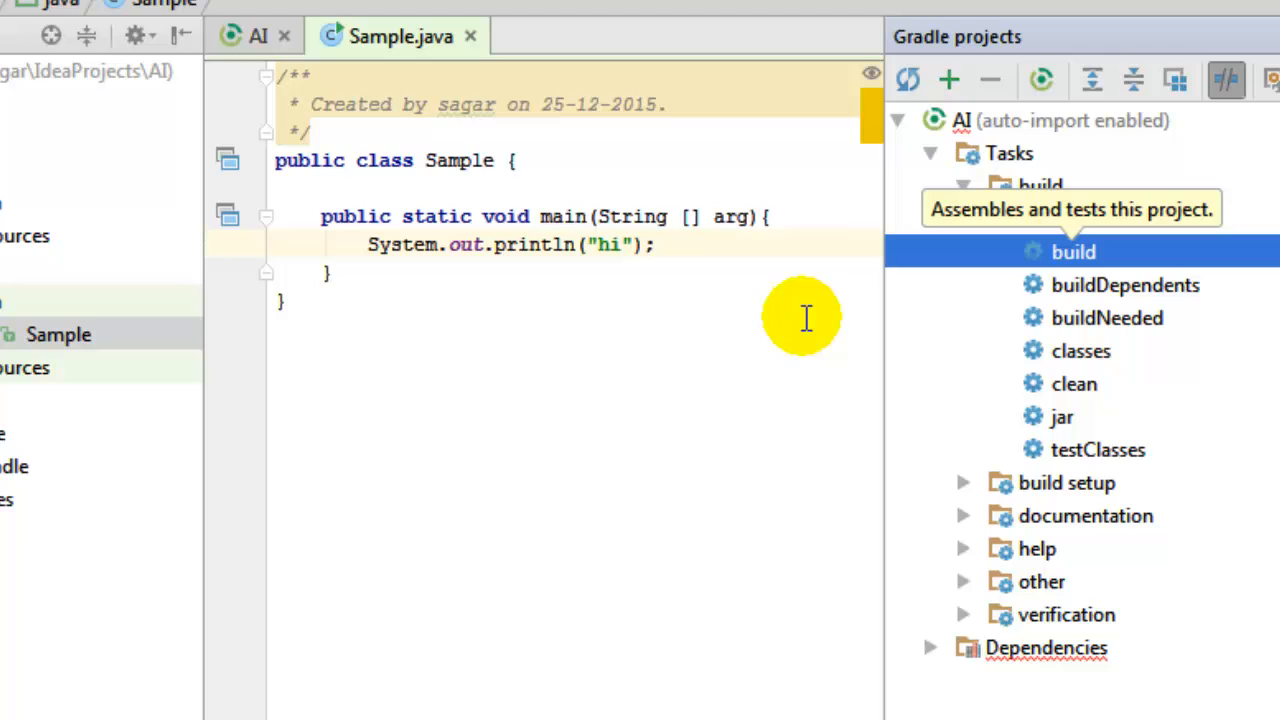
# Run the AI project's Gradle build task.
pyautogui.doubleClick(1079, 251)
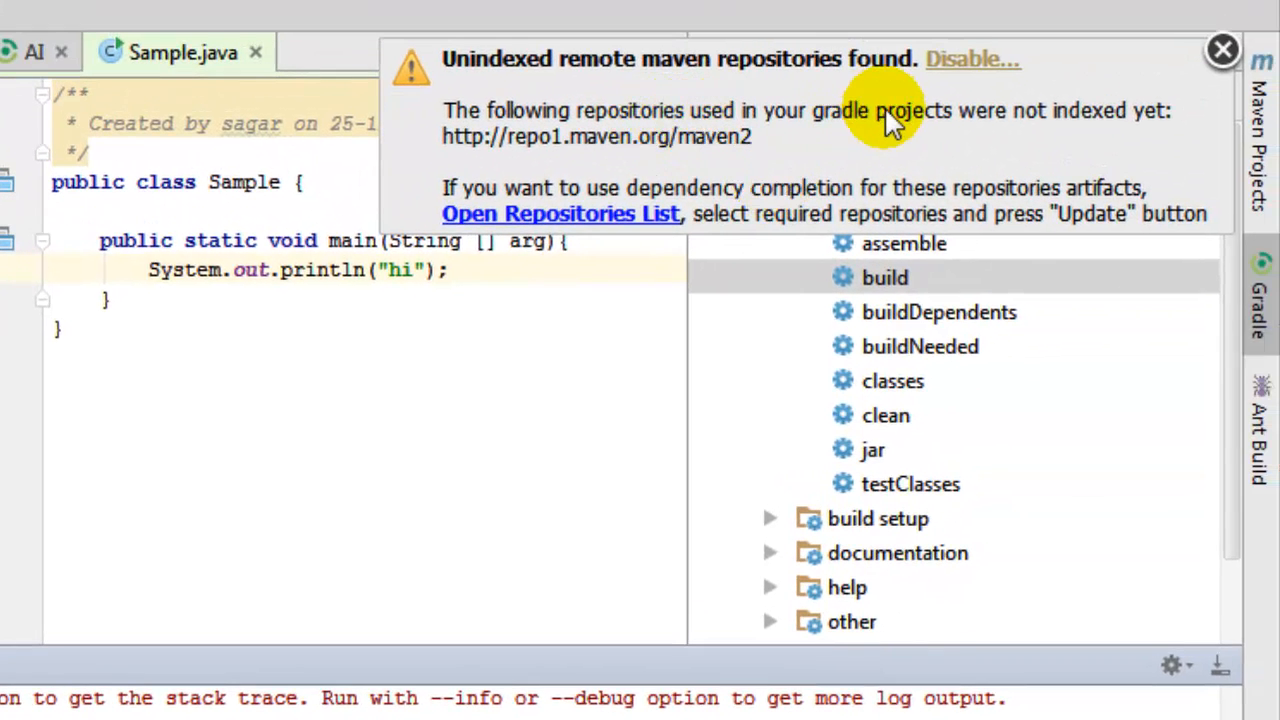
pyautogui.moveTo(850, 120)
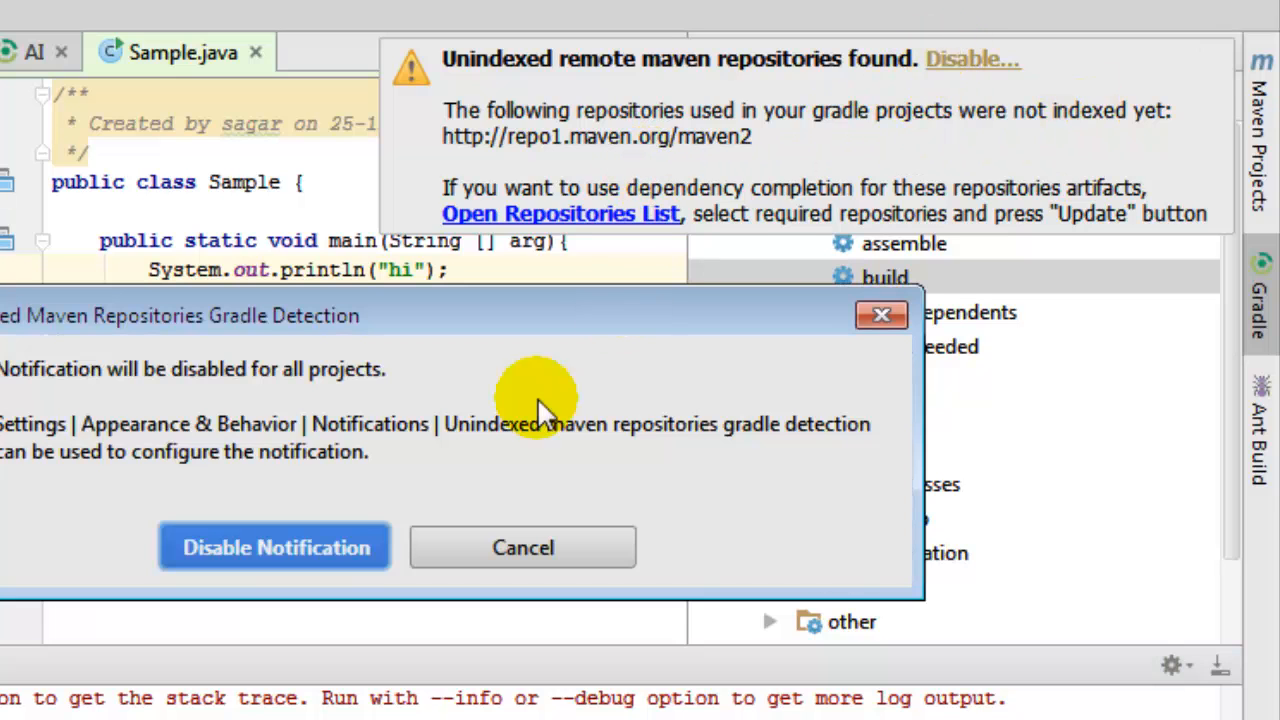
# Dismiss the notification confirmation and expand Build, Execution, Deployment in Settings.
pyautogui.click(522, 547)
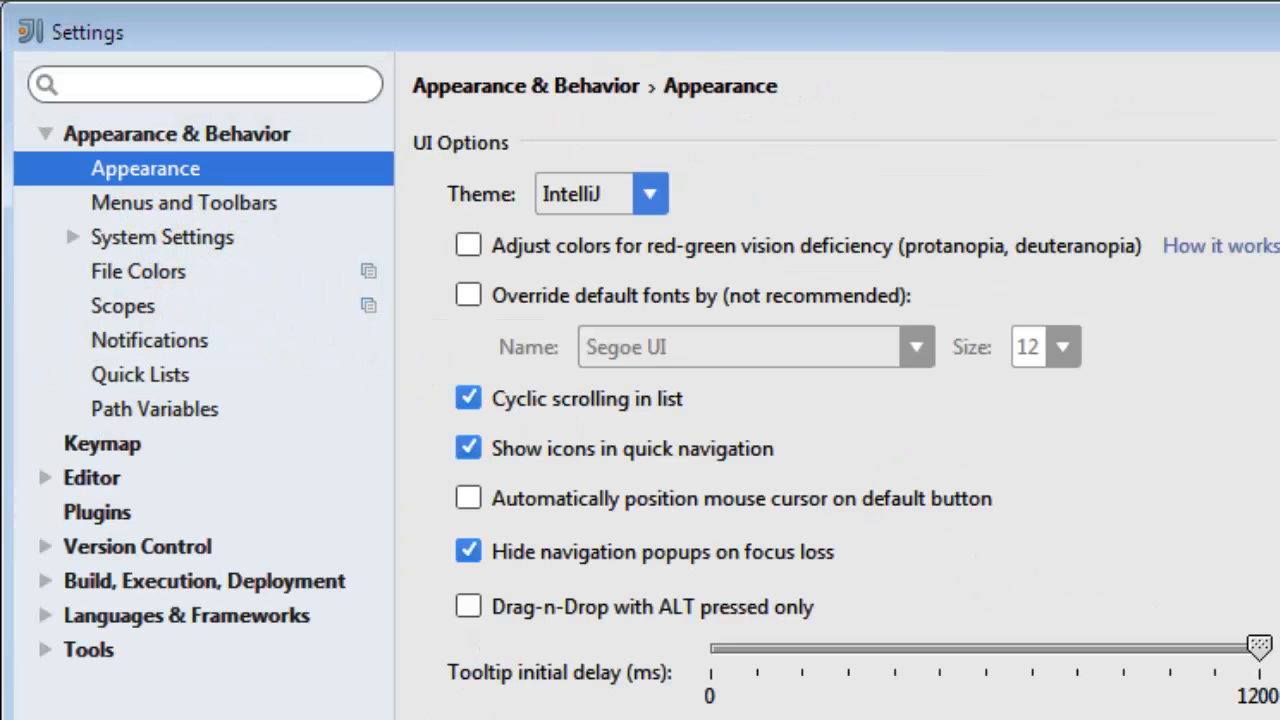
pyautogui.moveTo(292, 530)
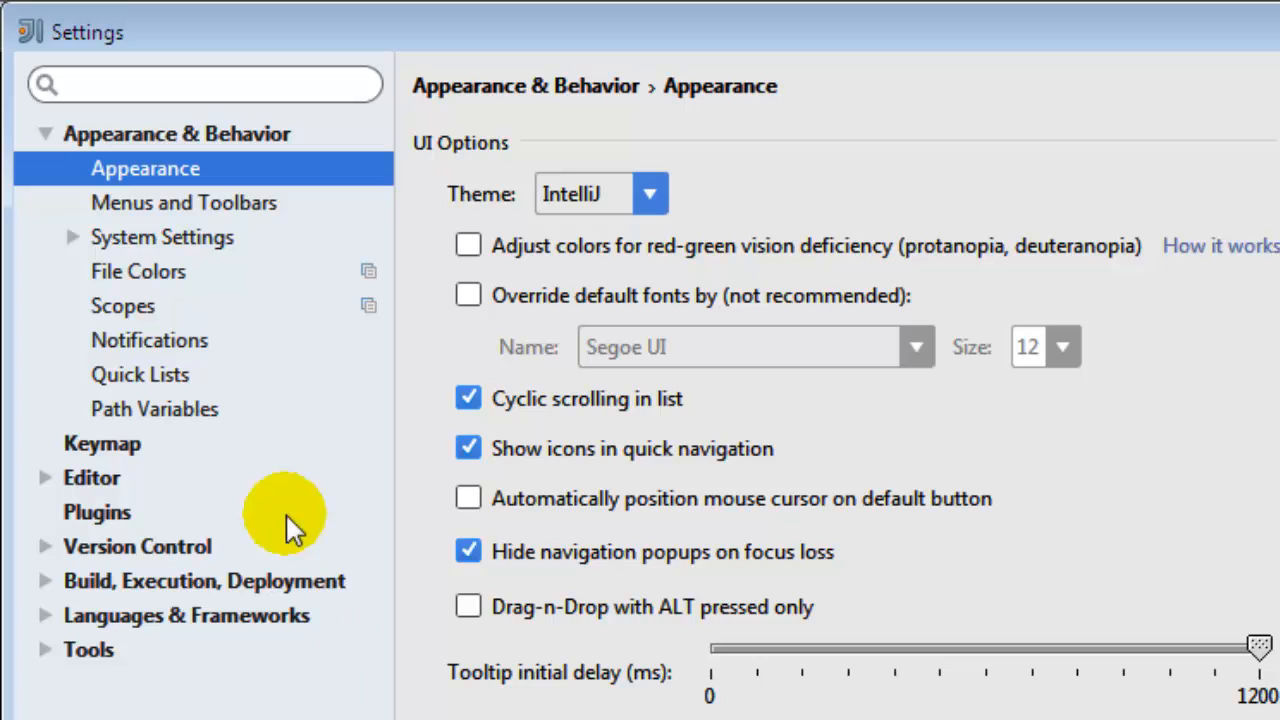
pyautogui.click(121, 305)
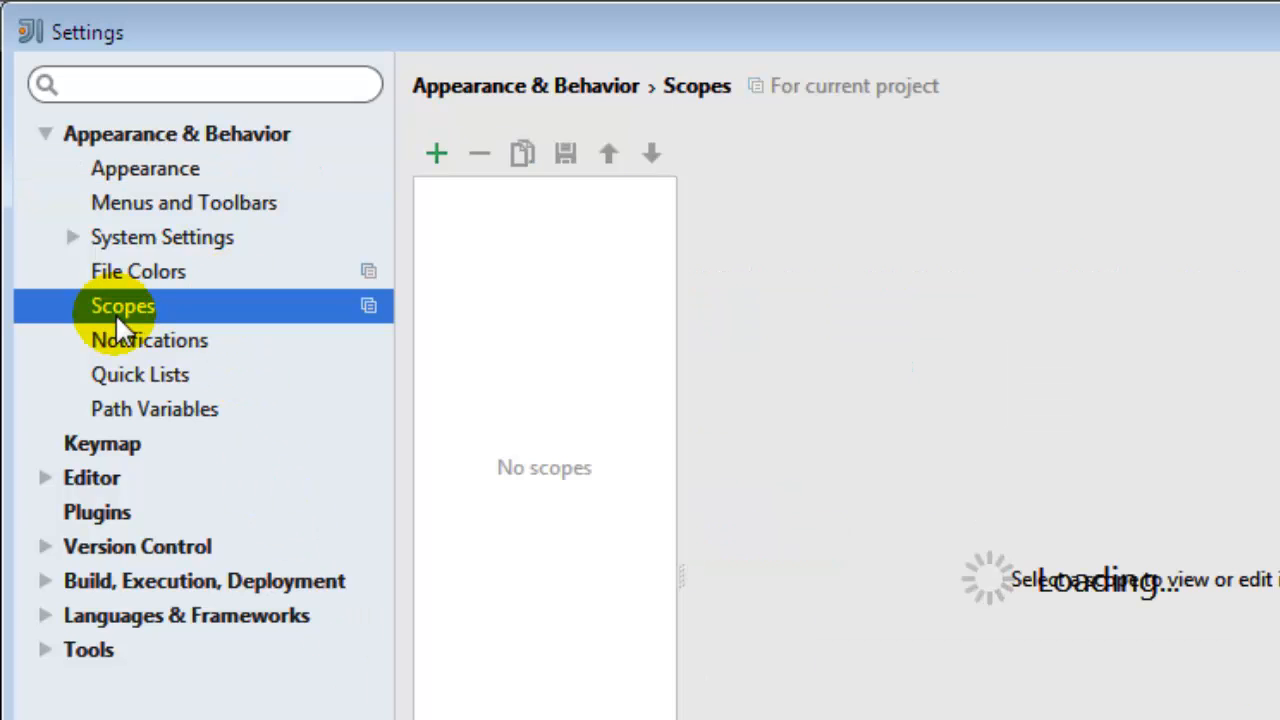
pyautogui.moveTo(35, 570)
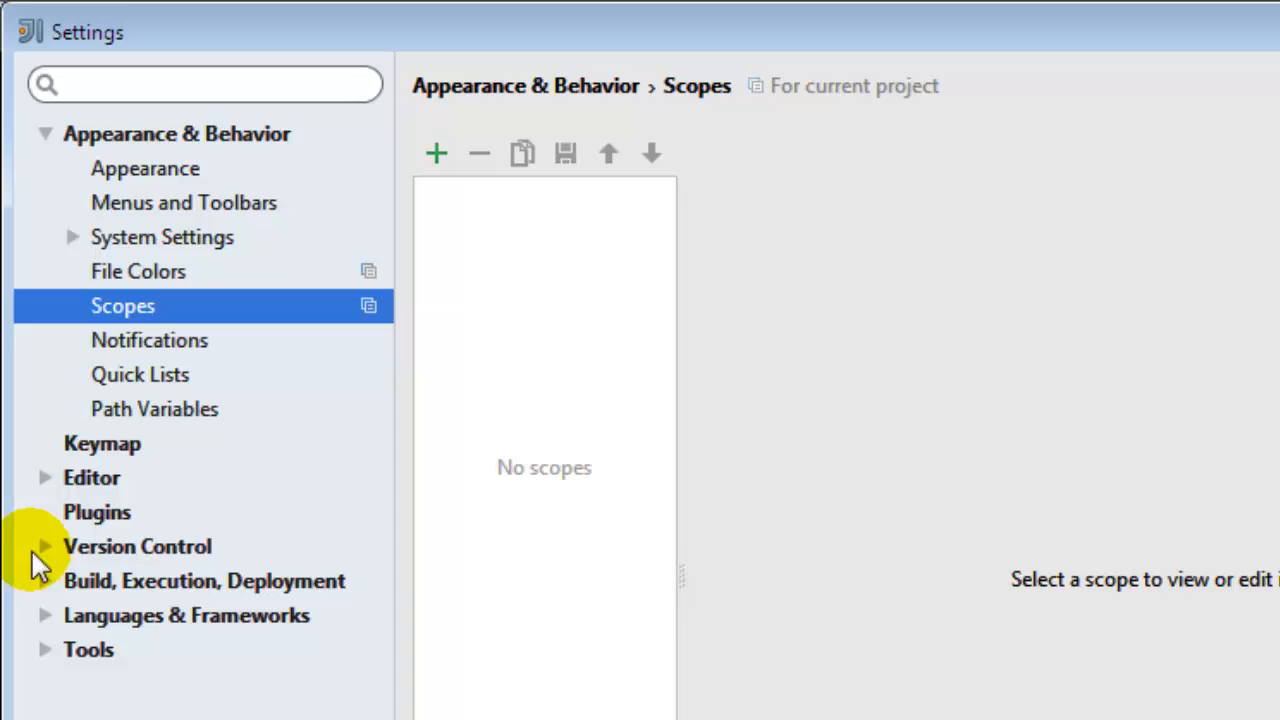
pyautogui.click(47, 581)
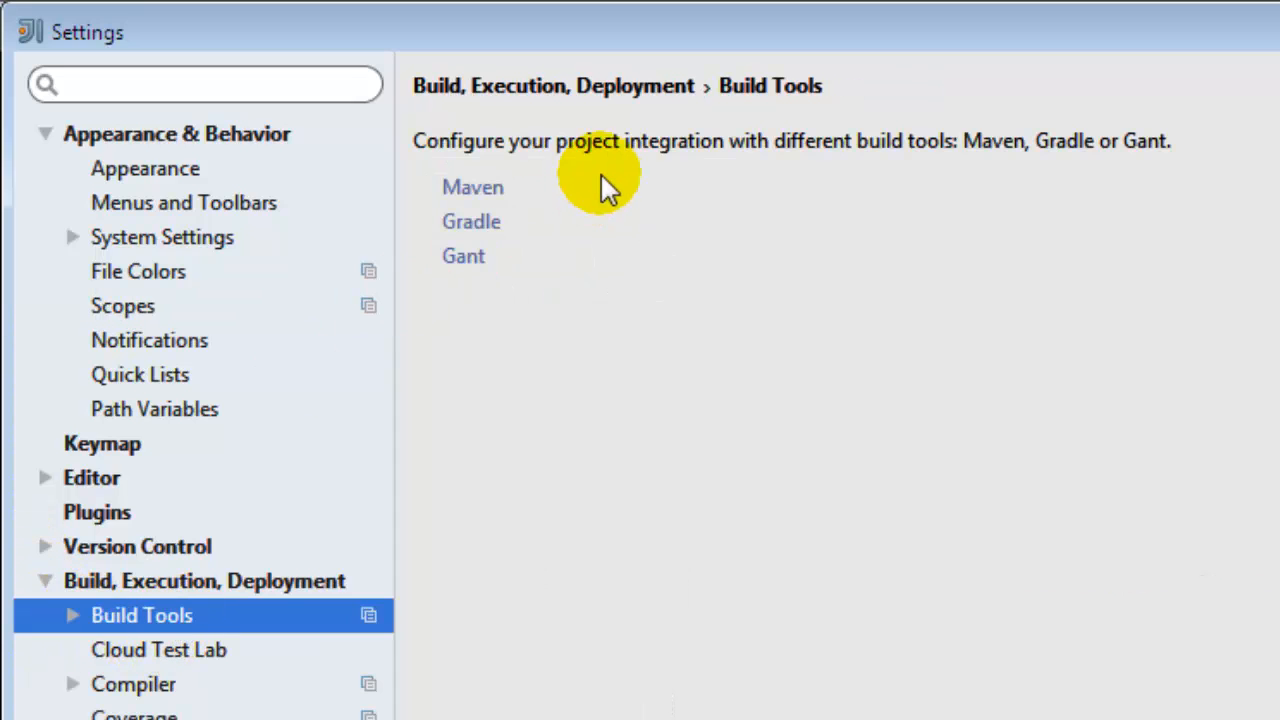
# Uncheck Offline work in the Gradle settings page and save with OK.
pyautogui.click(471, 221)
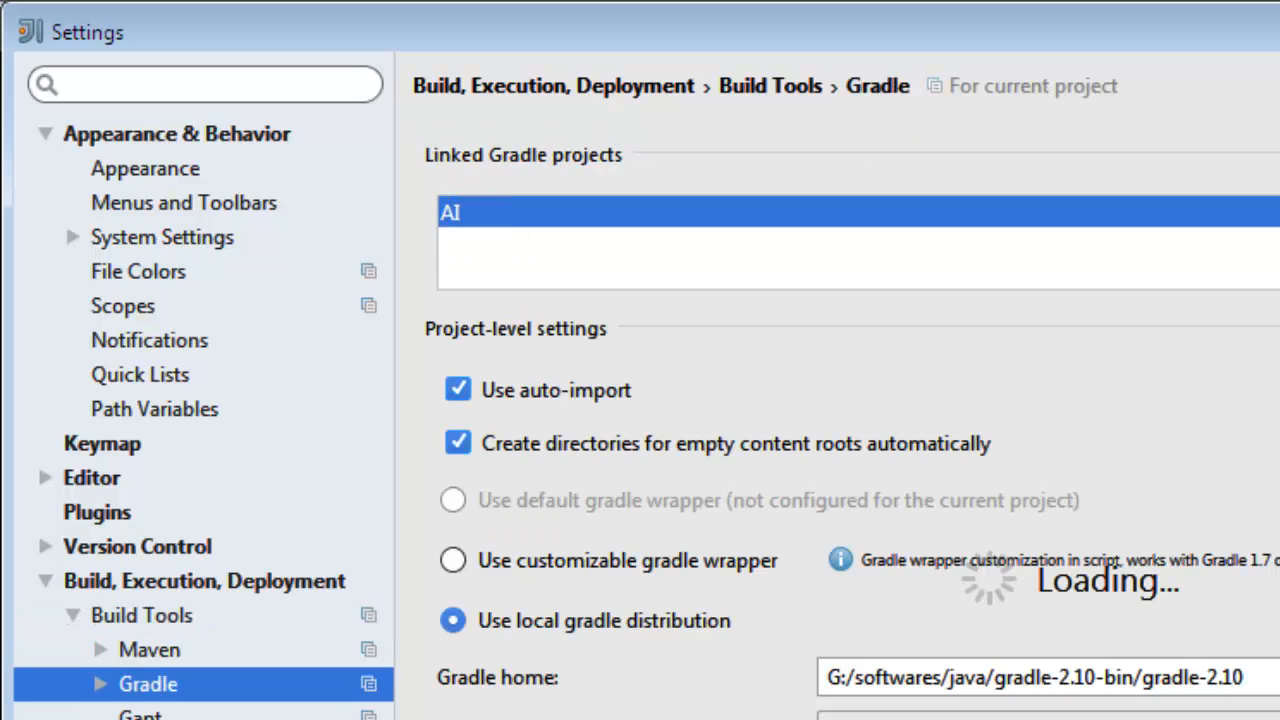
pyautogui.scroll(-3)
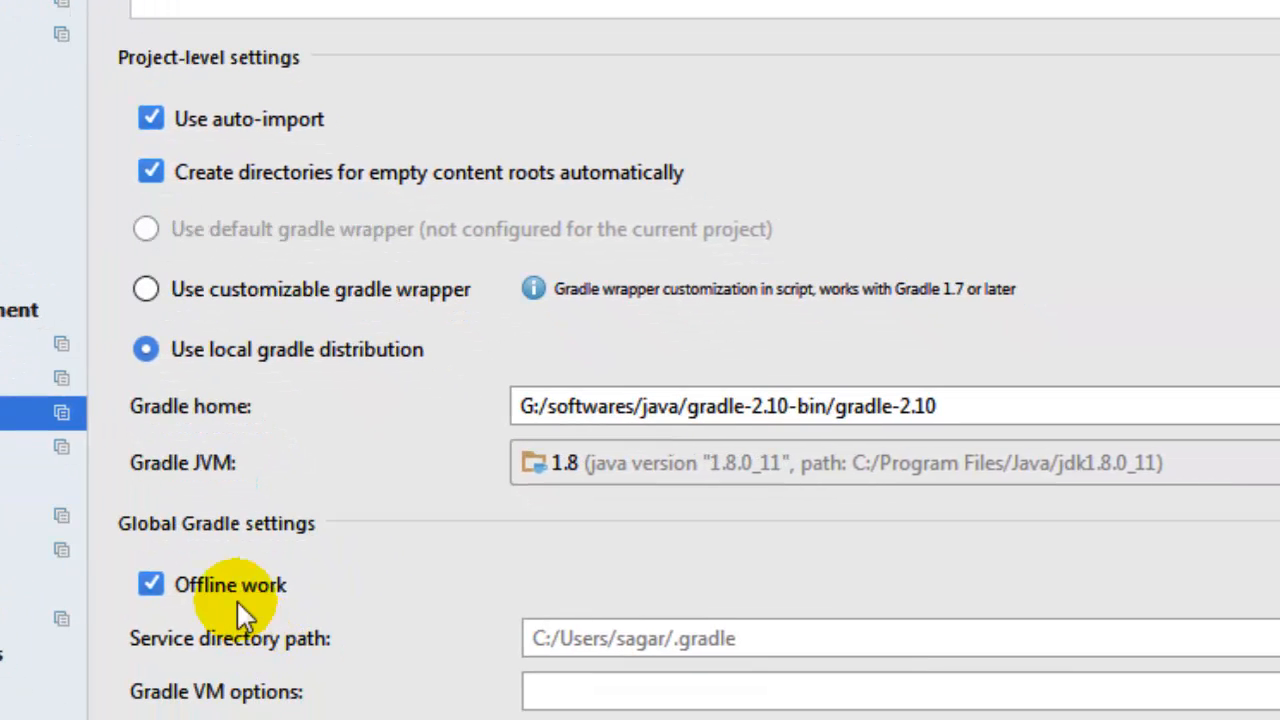
pyautogui.click(151, 584)
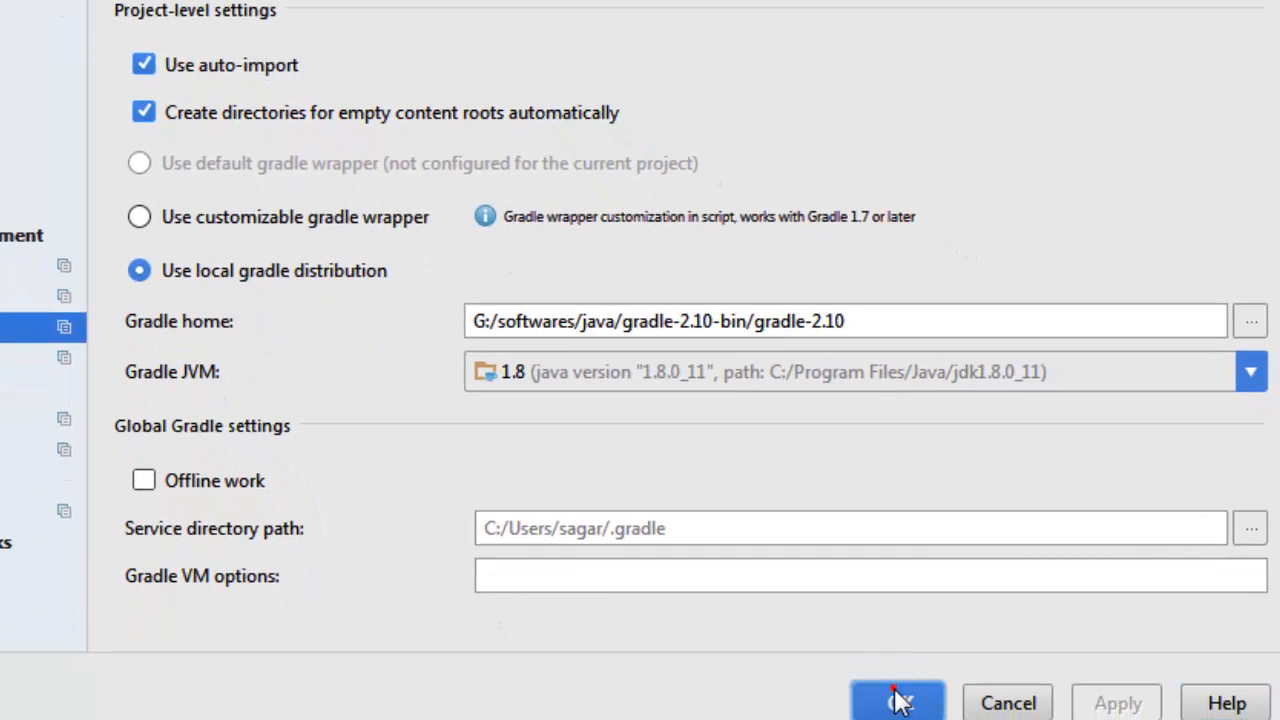
pyautogui.click(898, 700)
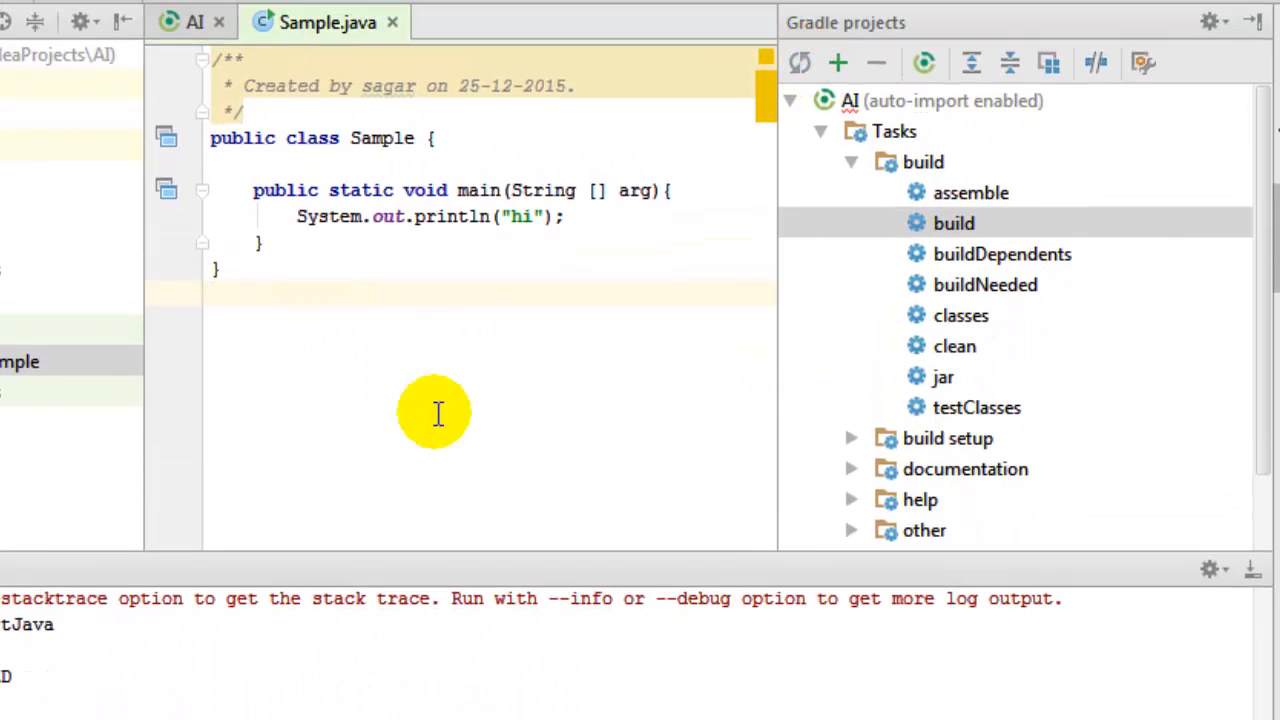
pyautogui.moveTo(473, 432)
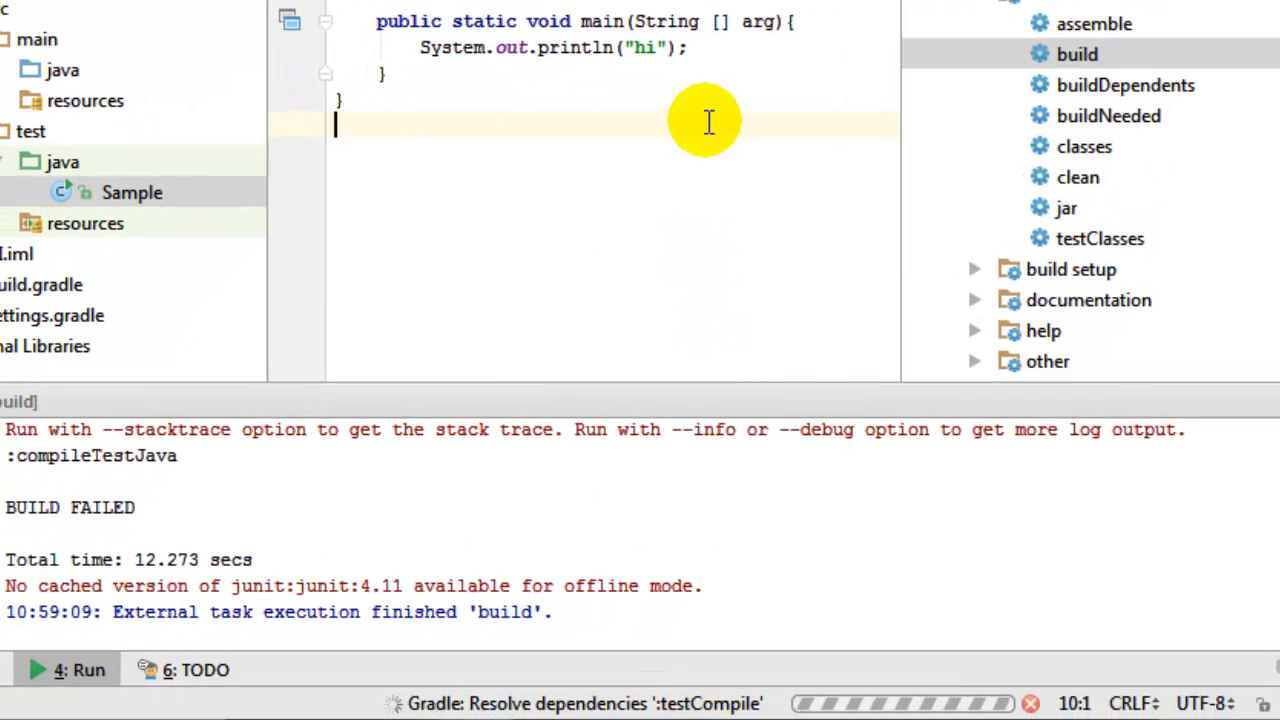
pyautogui.moveTo(520, 88)
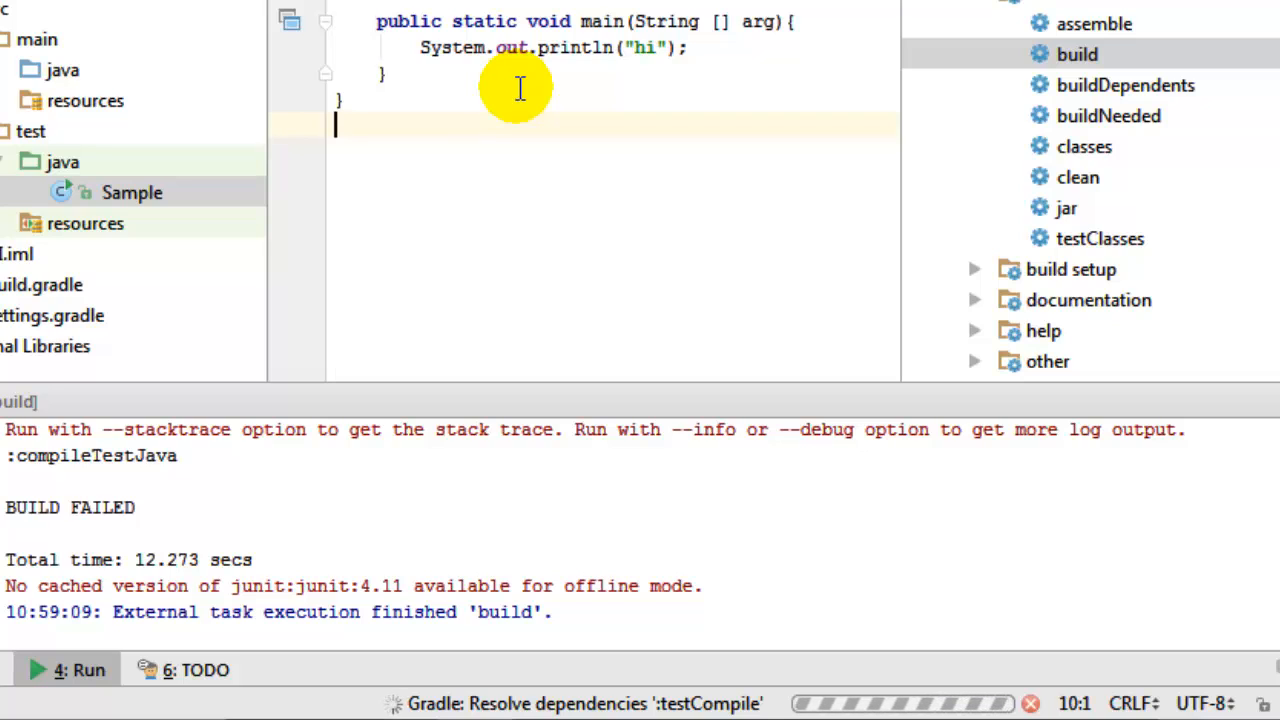
pyautogui.moveTo(513, 705)
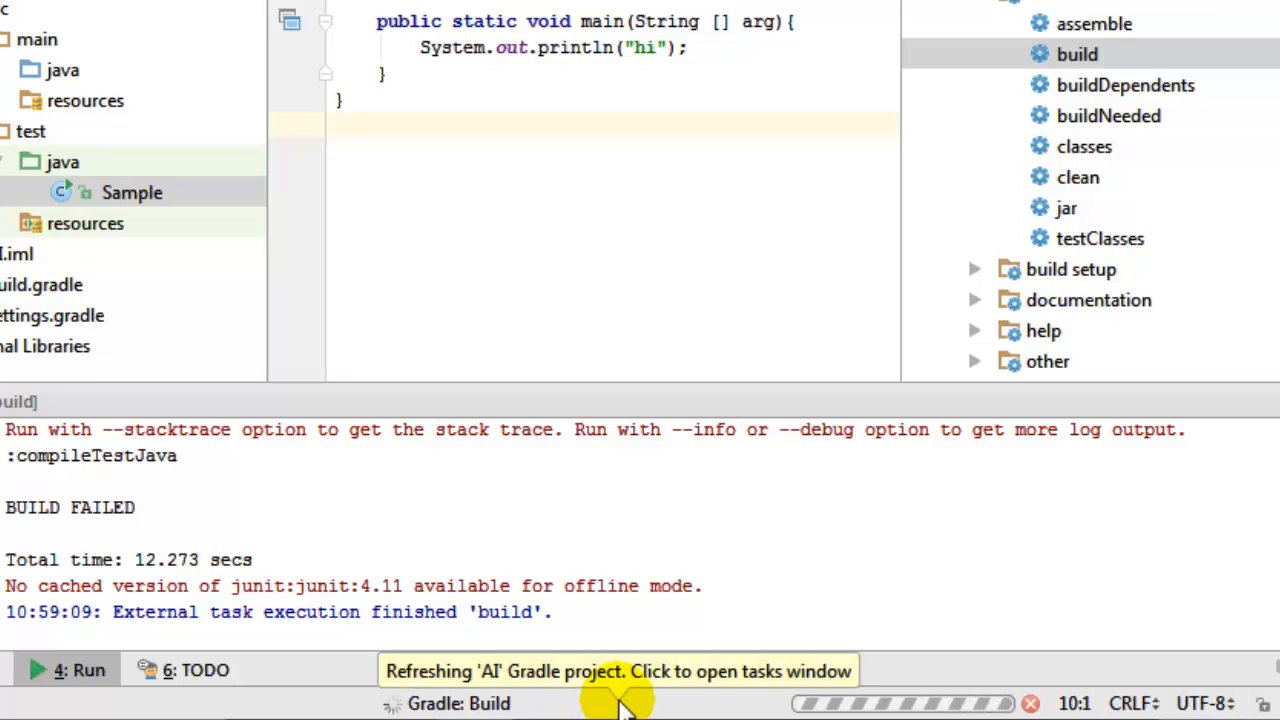
pyautogui.click(598, 252)
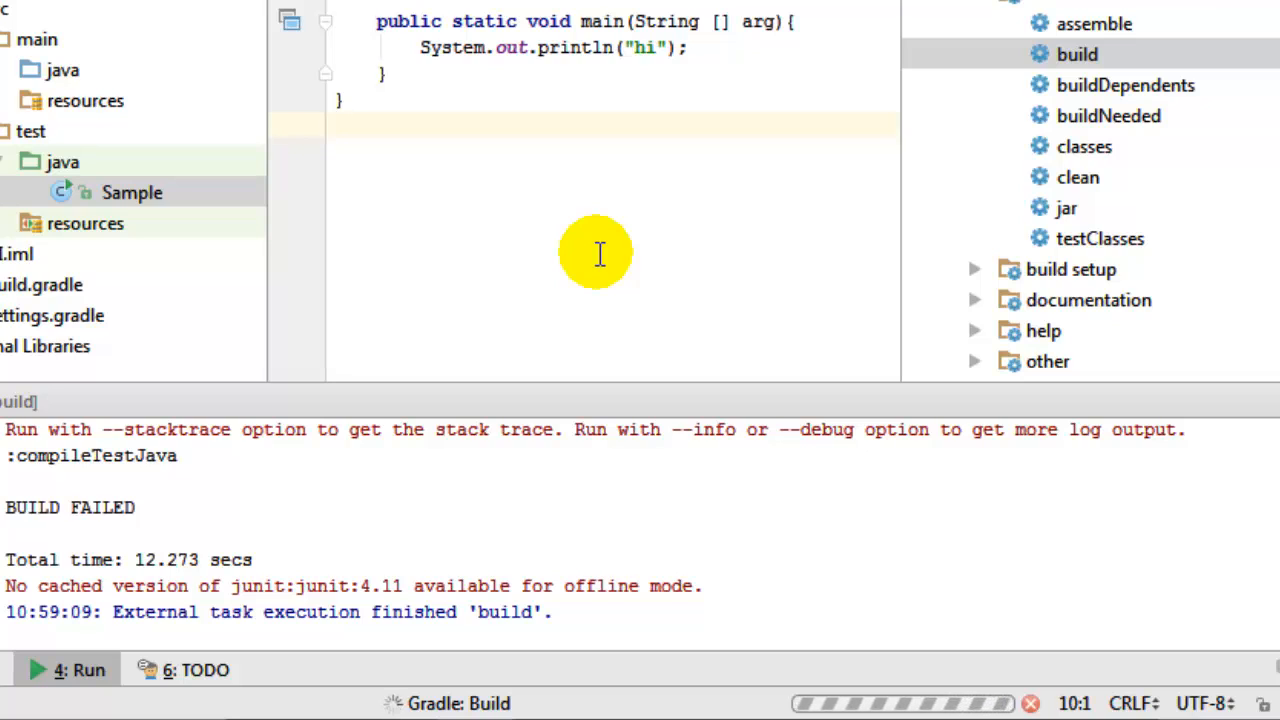
pyautogui.moveTo(535, 700)
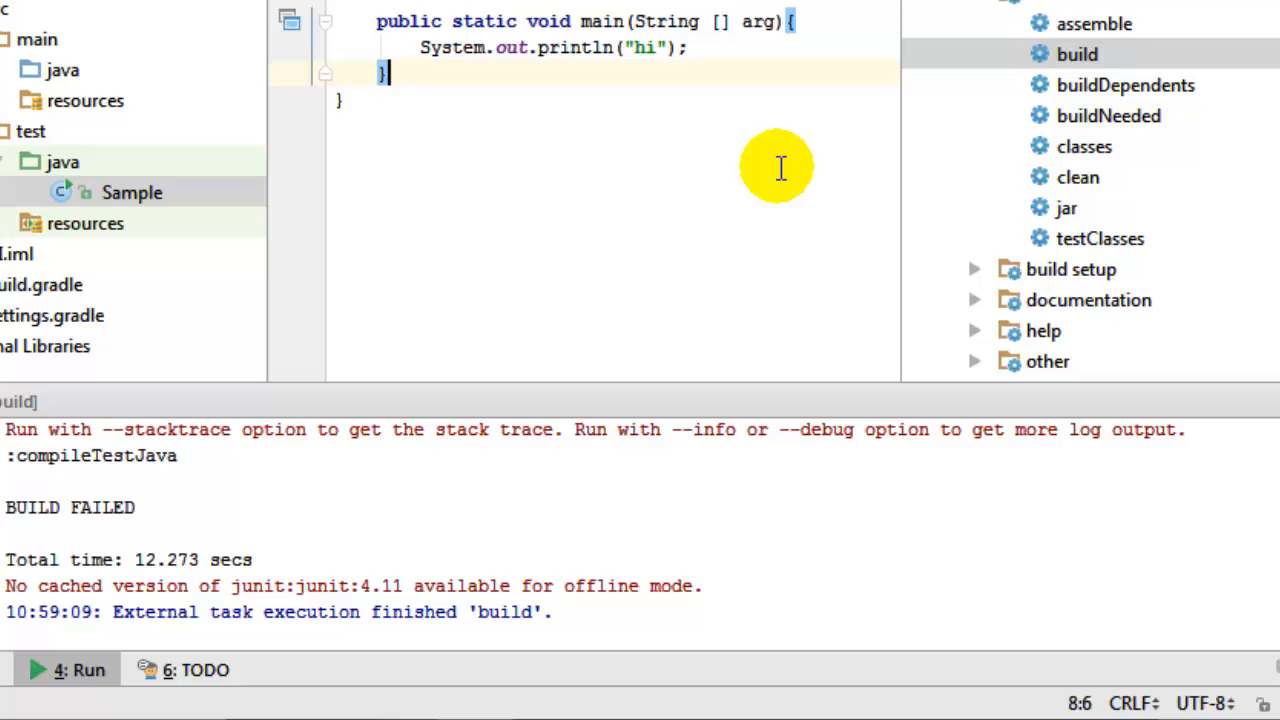
# Rerun the Gradle build task for AI from the Gradle projects window.
pyautogui.doubleClick(1079, 54)
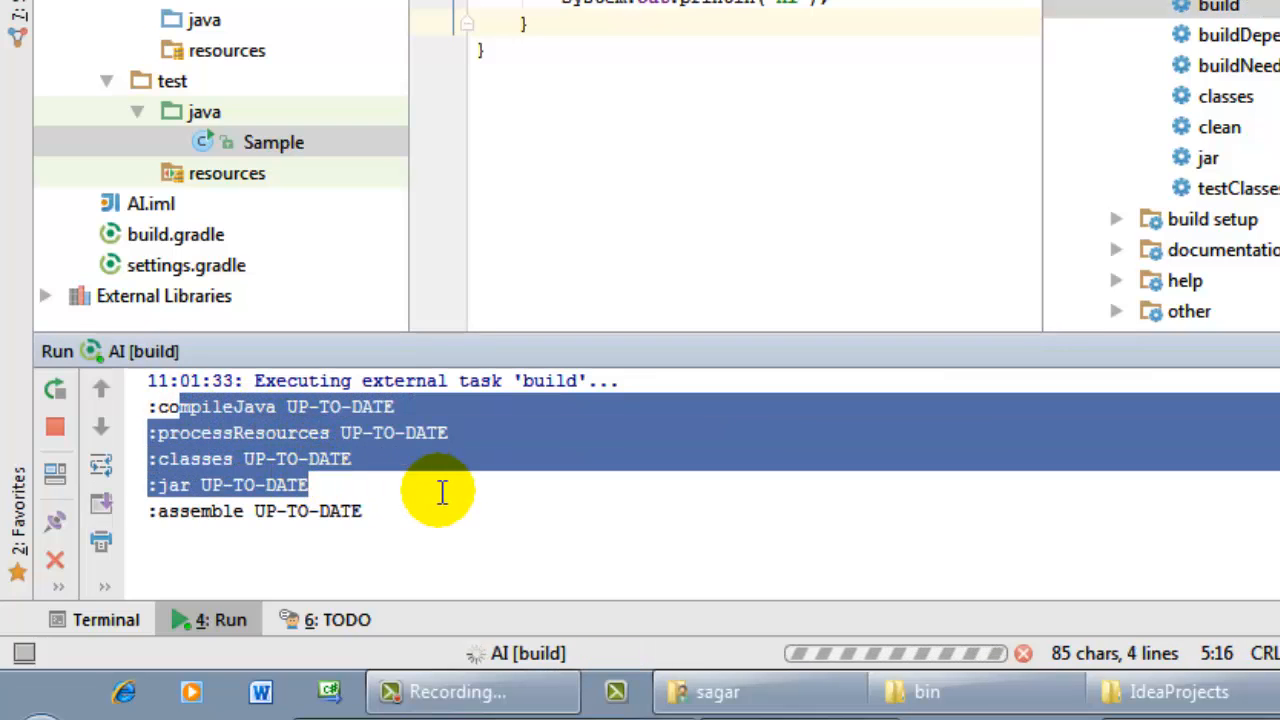
pyautogui.moveTo(446, 503)
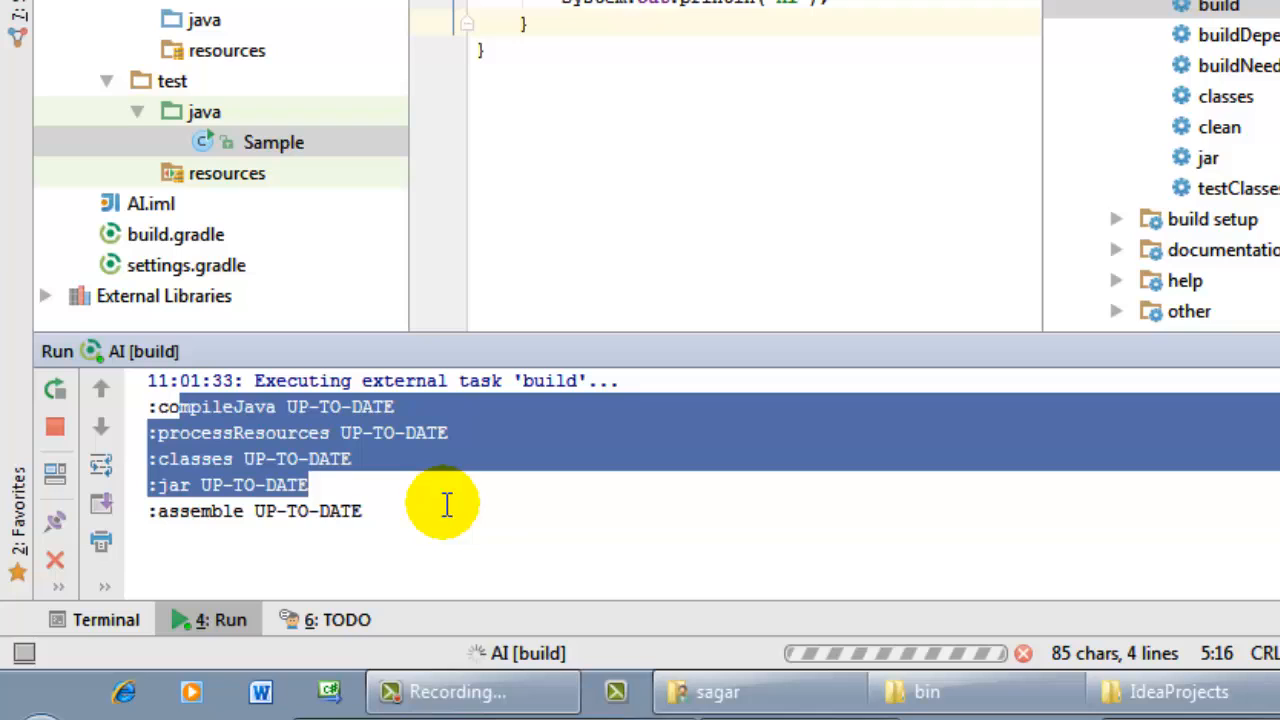
pyautogui.moveTo(486, 512)
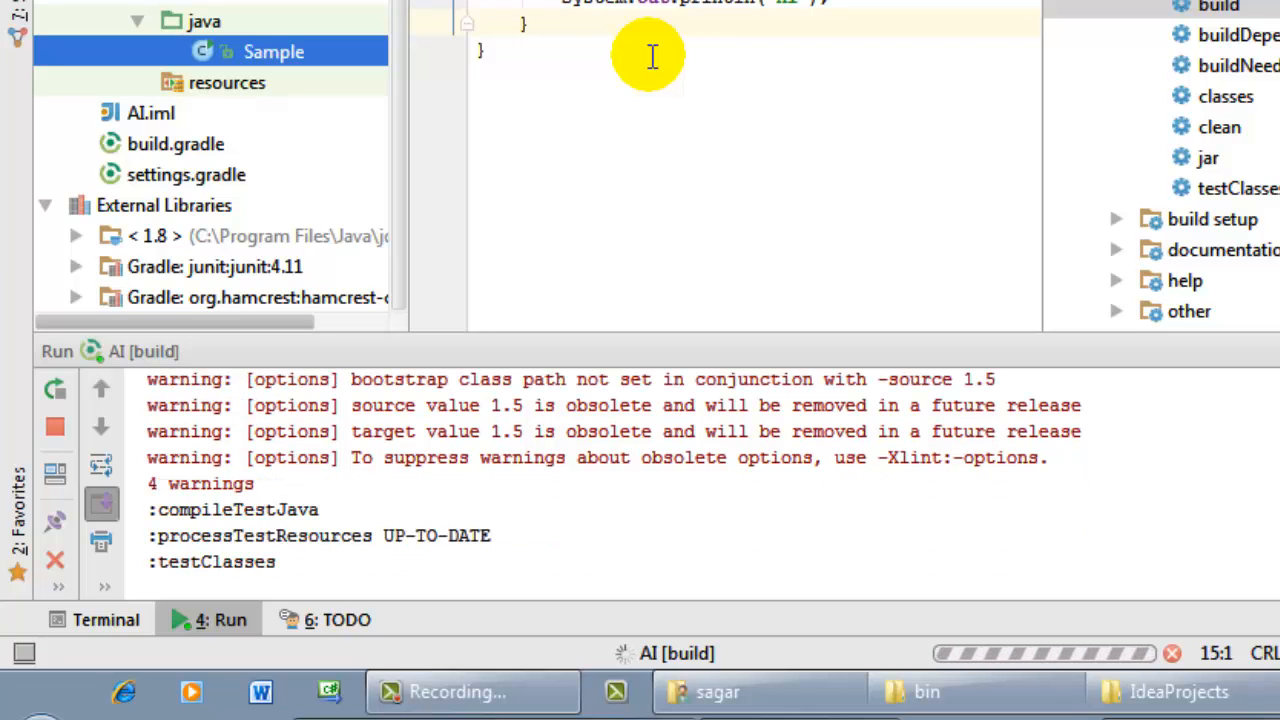
pyautogui.moveTo(645, 416)
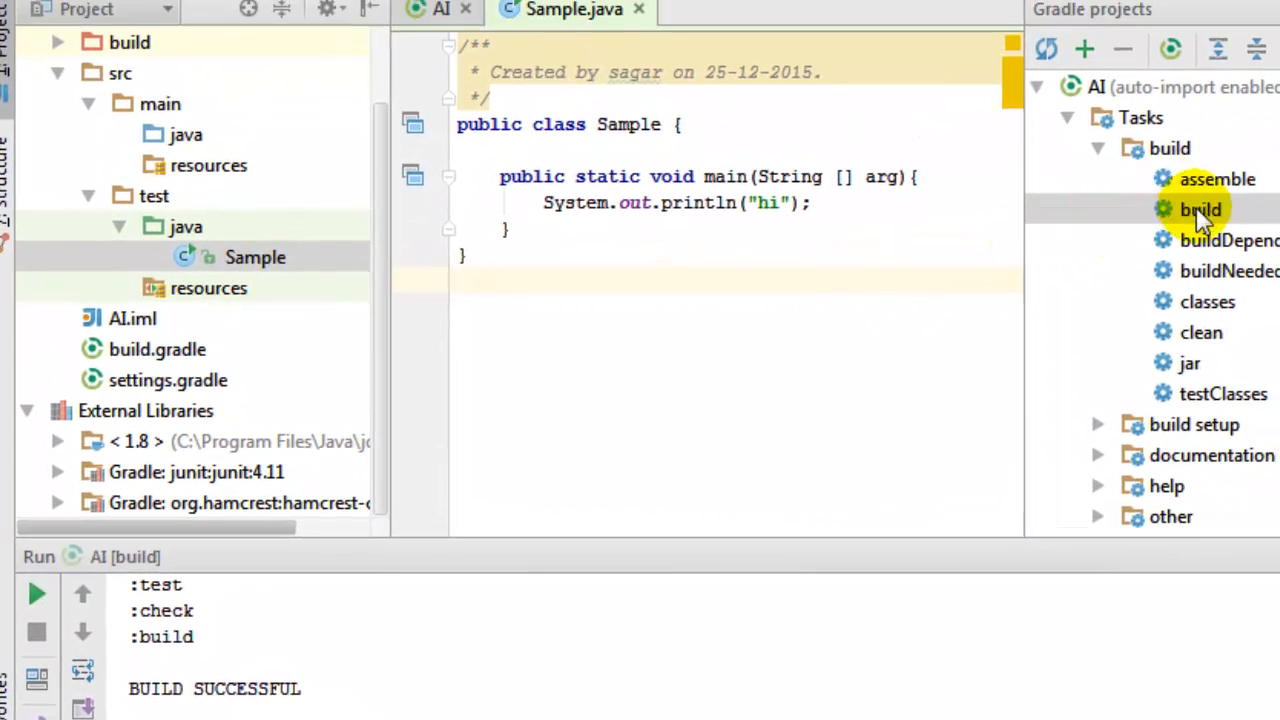
# Rerun the Gradle build task, then return focus to the Sample source.
pyautogui.doubleClick(1200, 209)
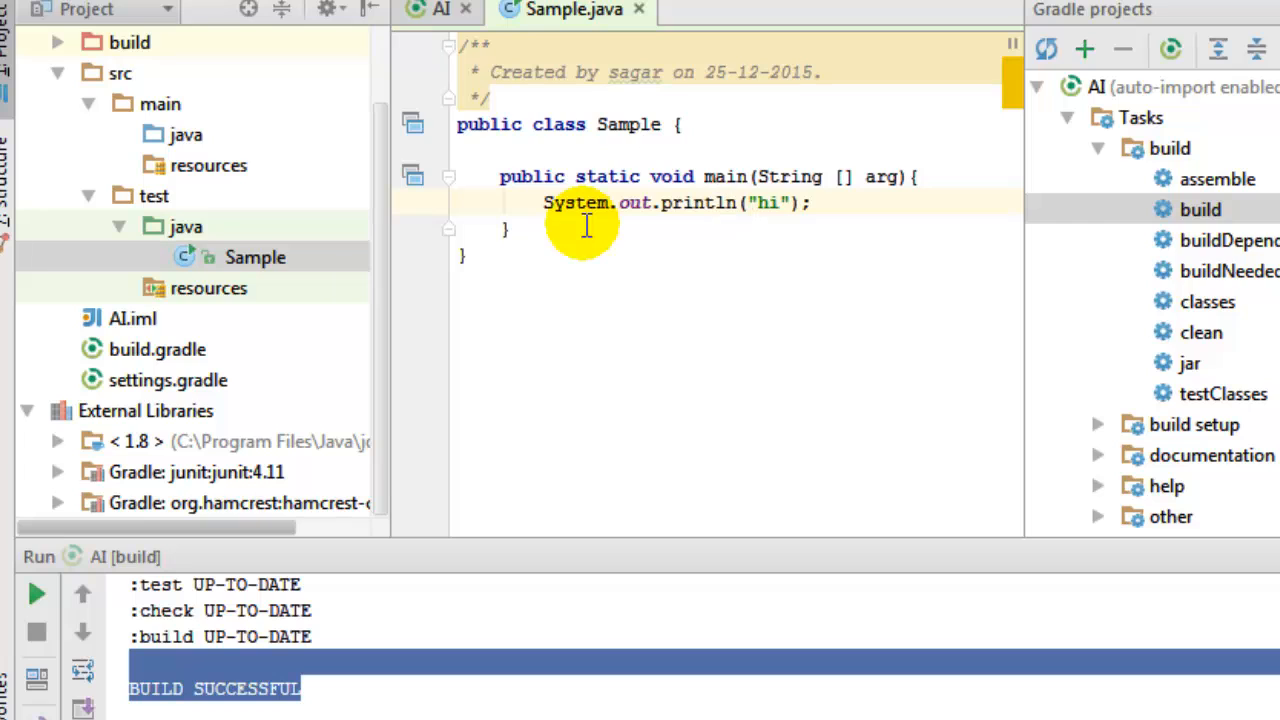
pyautogui.click(576, 229)
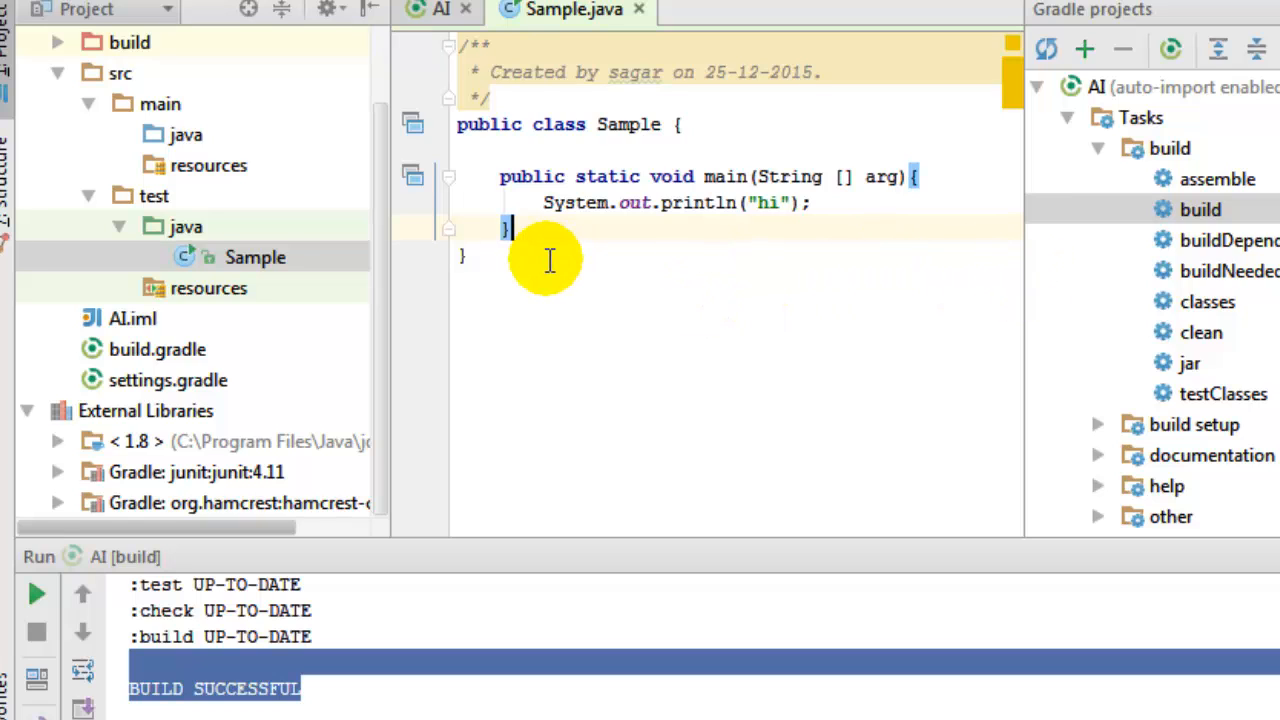
pyautogui.moveTo(591, 231)
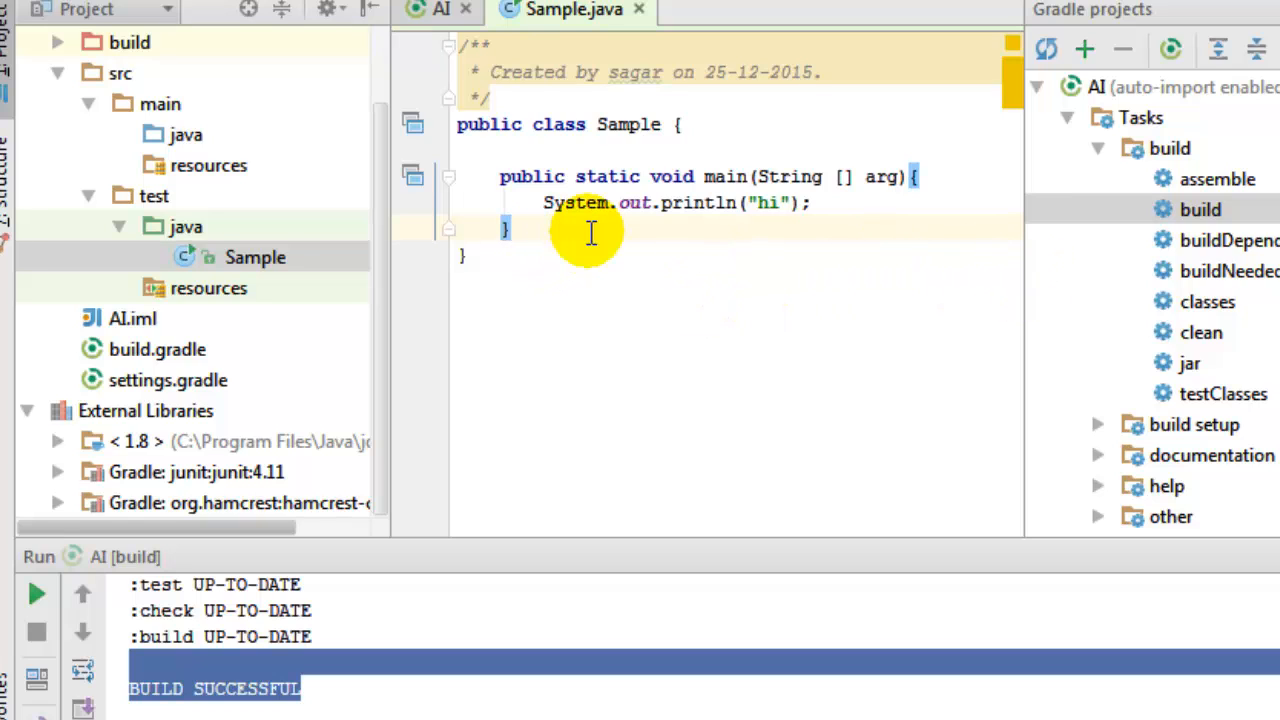